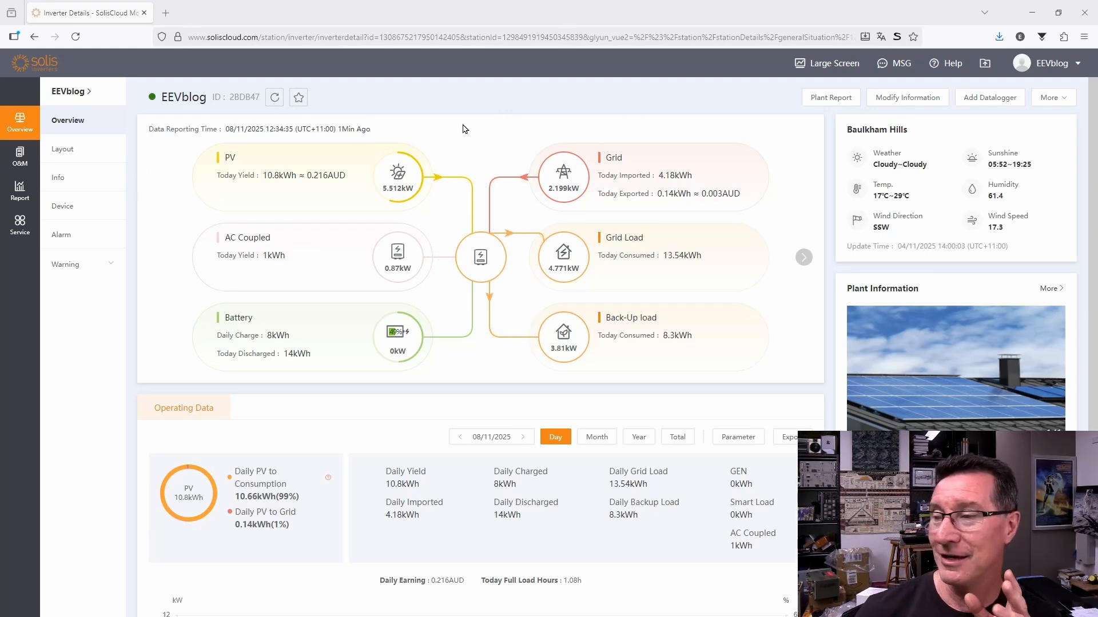
mouse_move(305, 442)
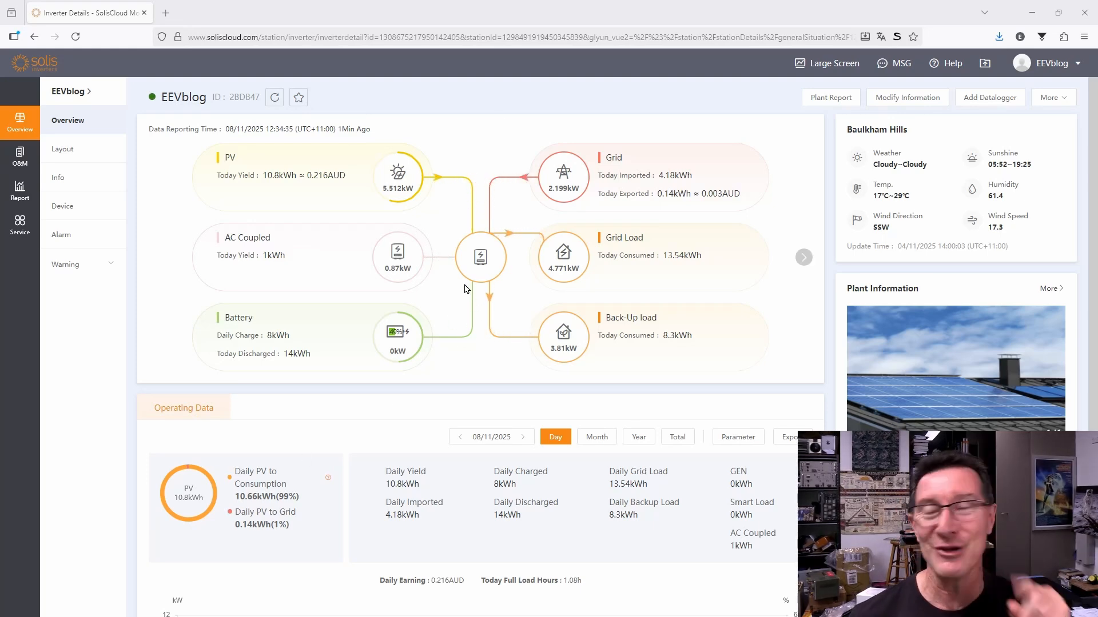
mouse_move(370, 352)
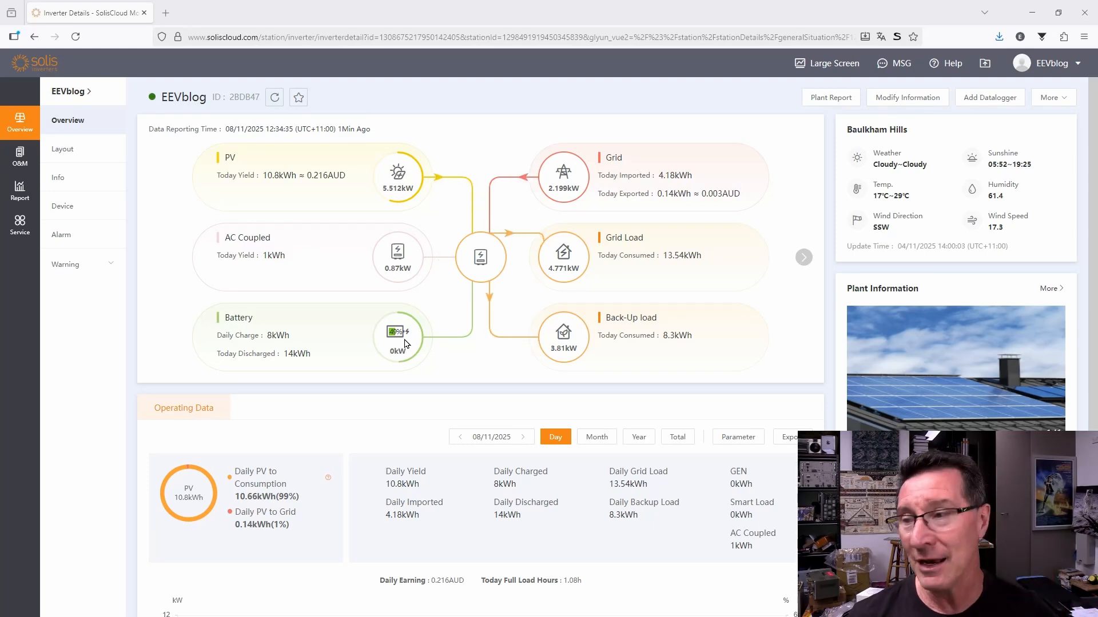
mouse_move(346, 399)
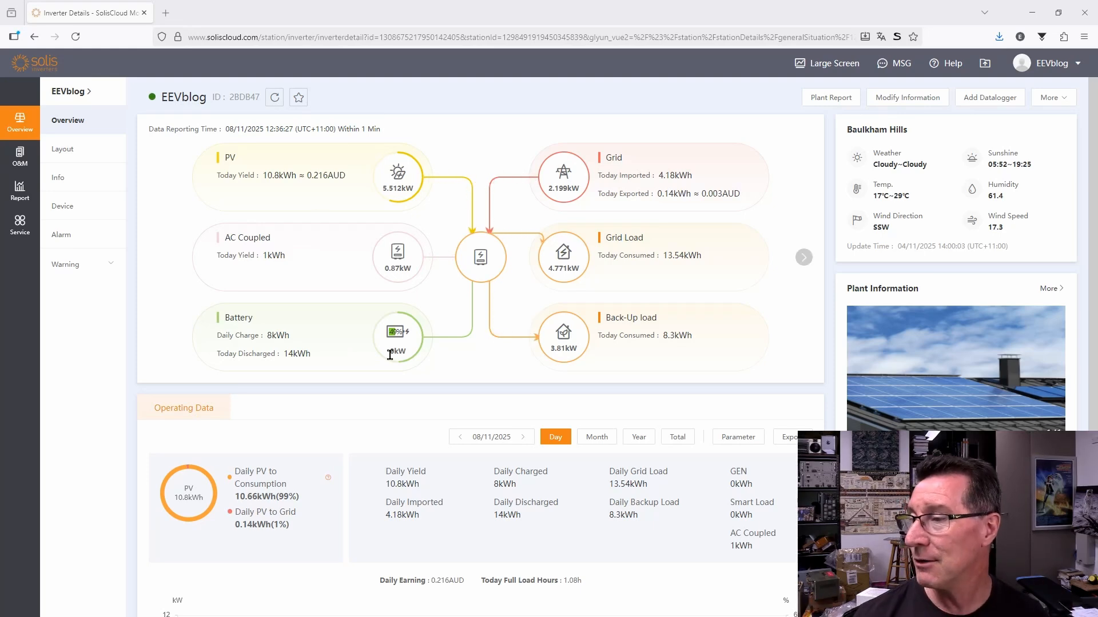
mouse_move(301, 340)
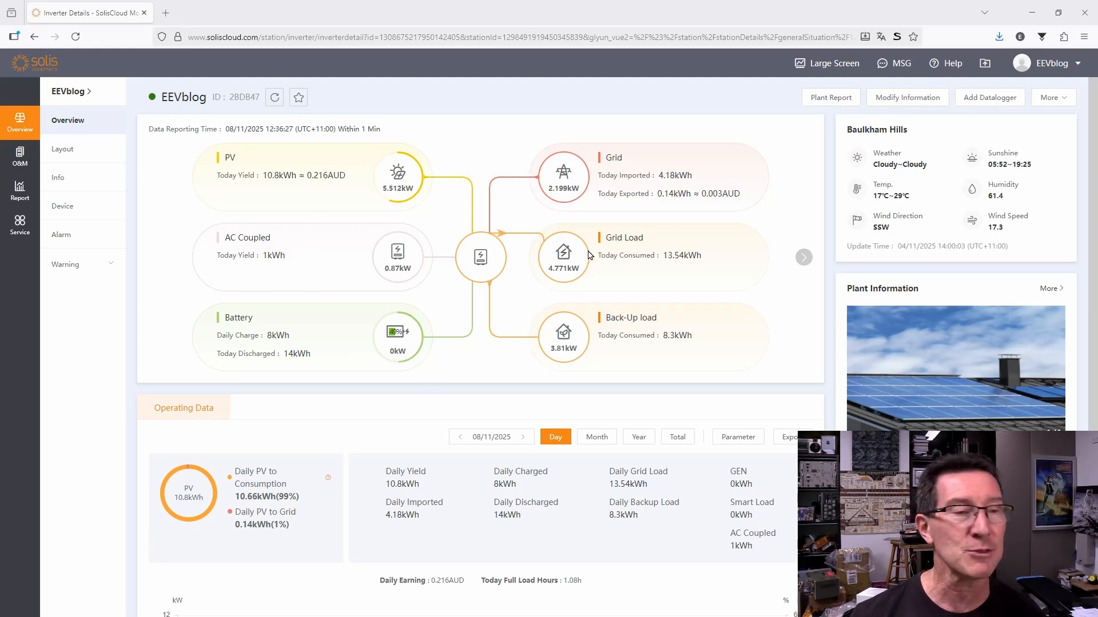
mouse_move(250, 175)
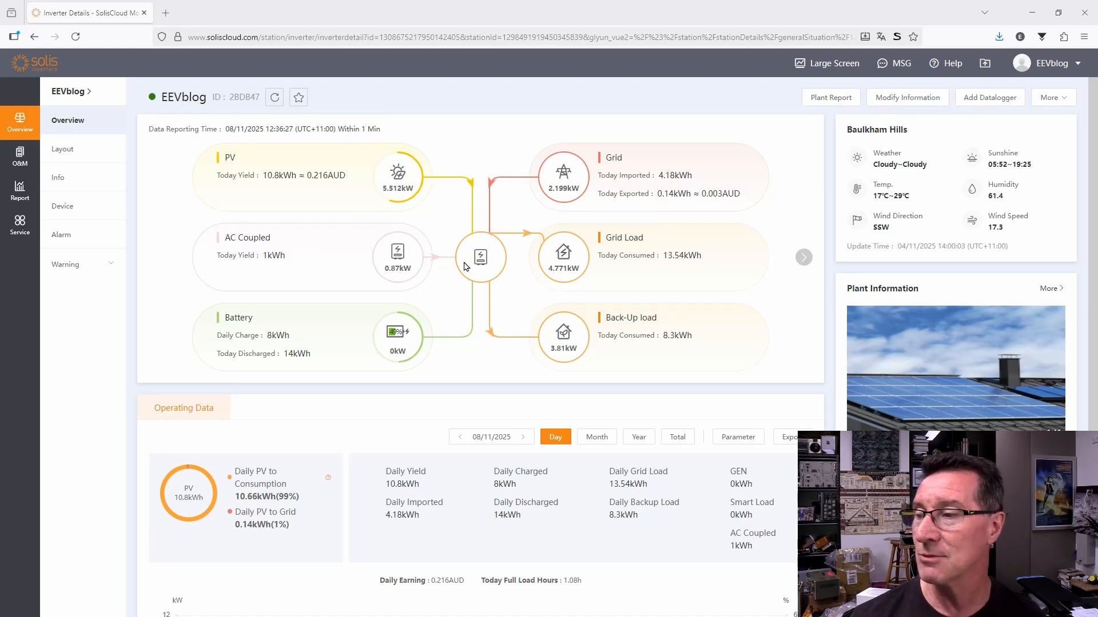
mouse_move(412, 199)
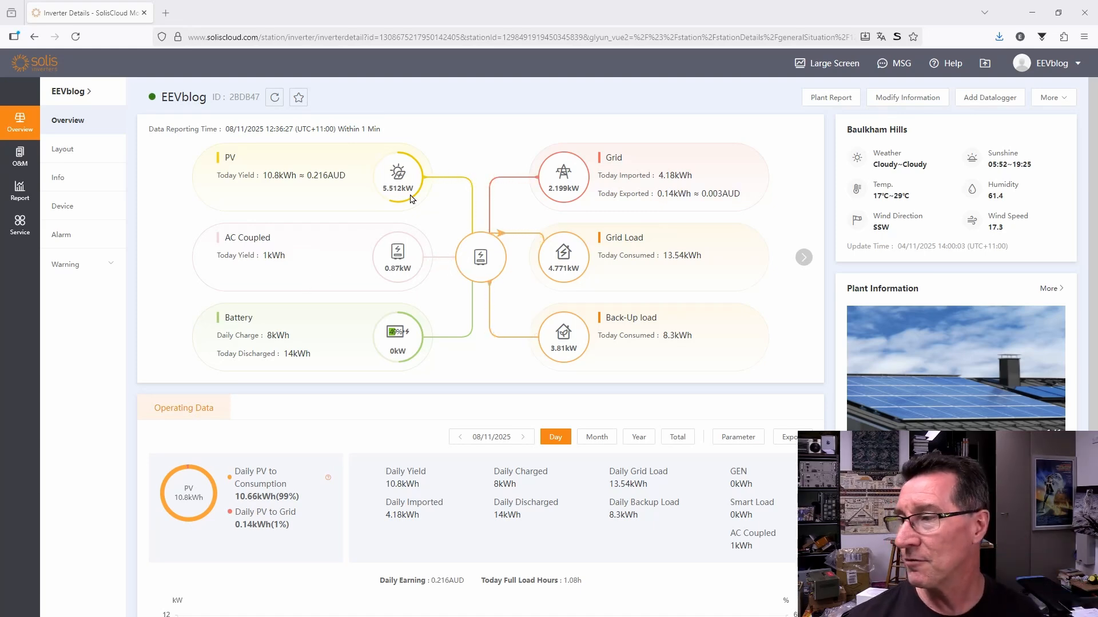
mouse_move(443, 263)
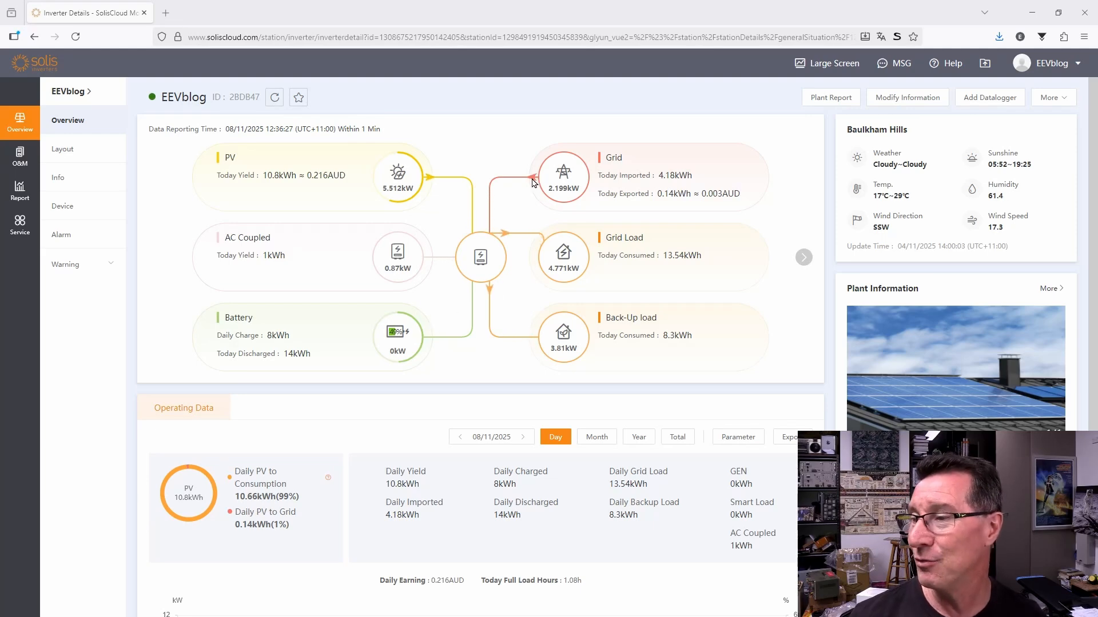
mouse_move(571, 175)
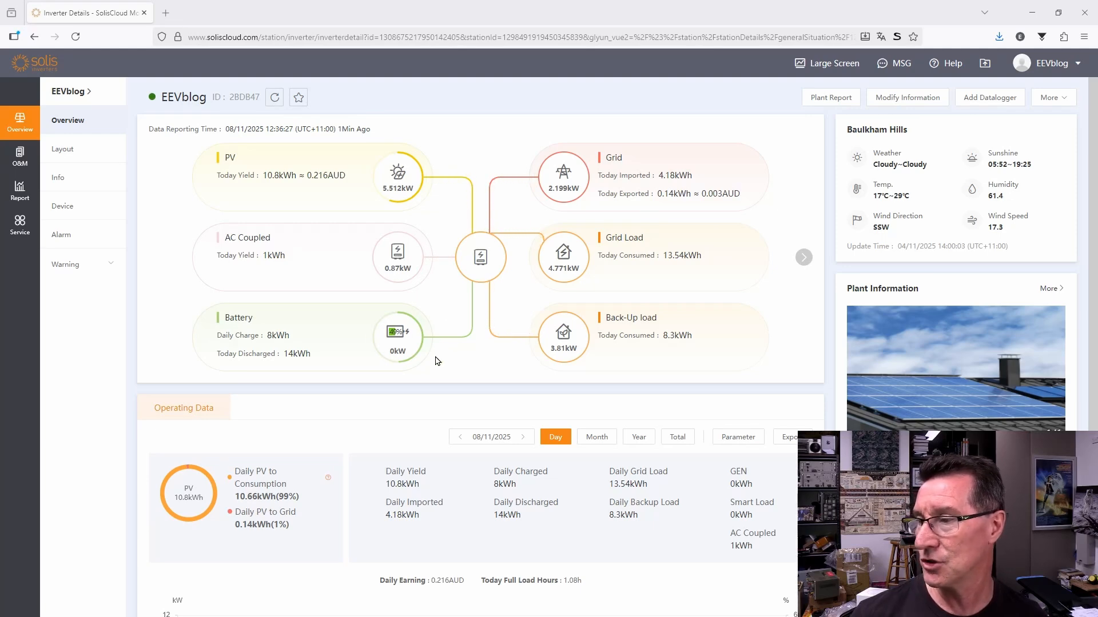
mouse_move(600, 239)
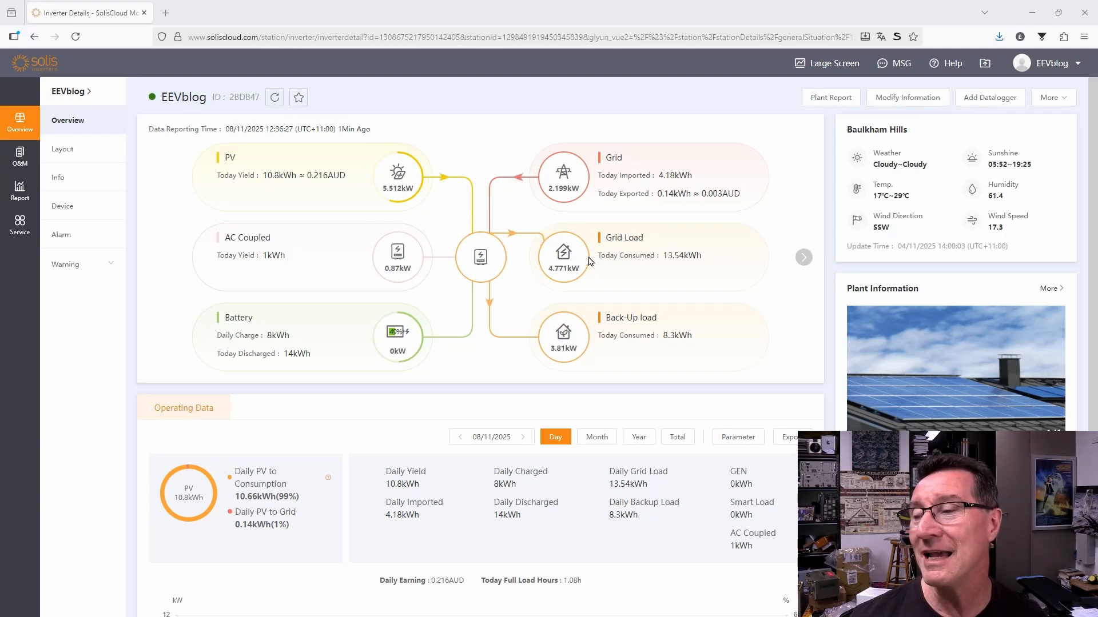
mouse_move(548, 262)
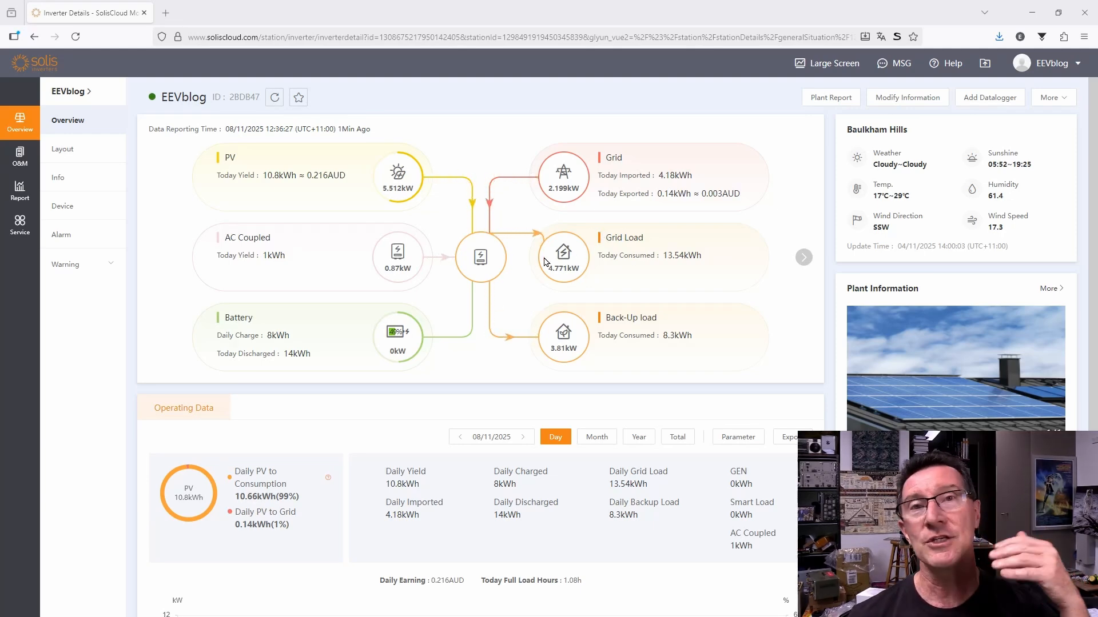
mouse_move(508, 234)
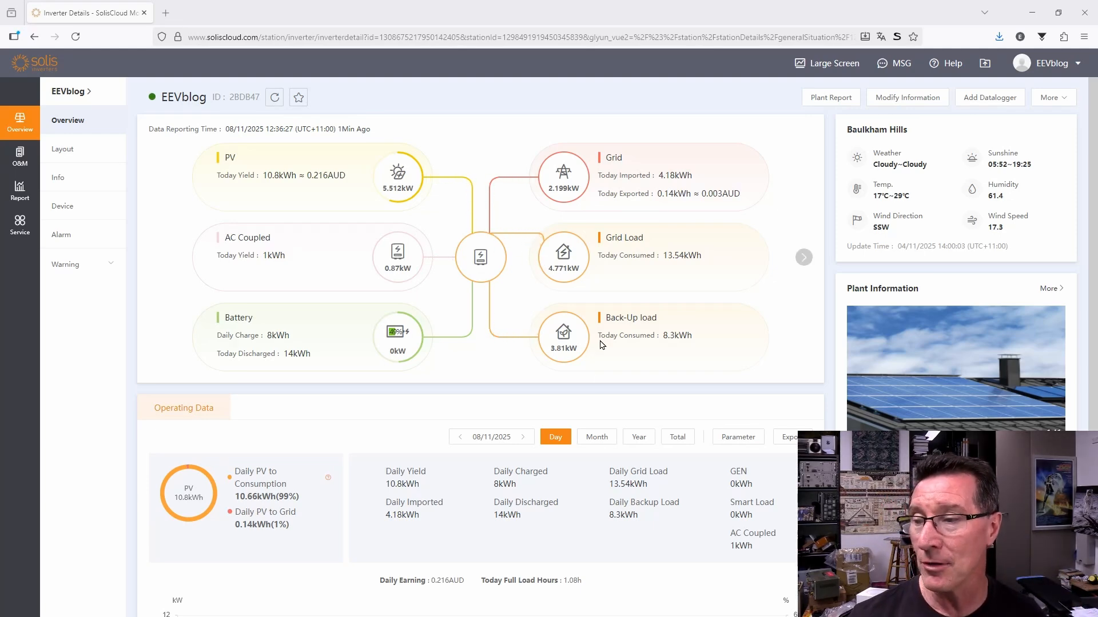
mouse_move(458, 411)
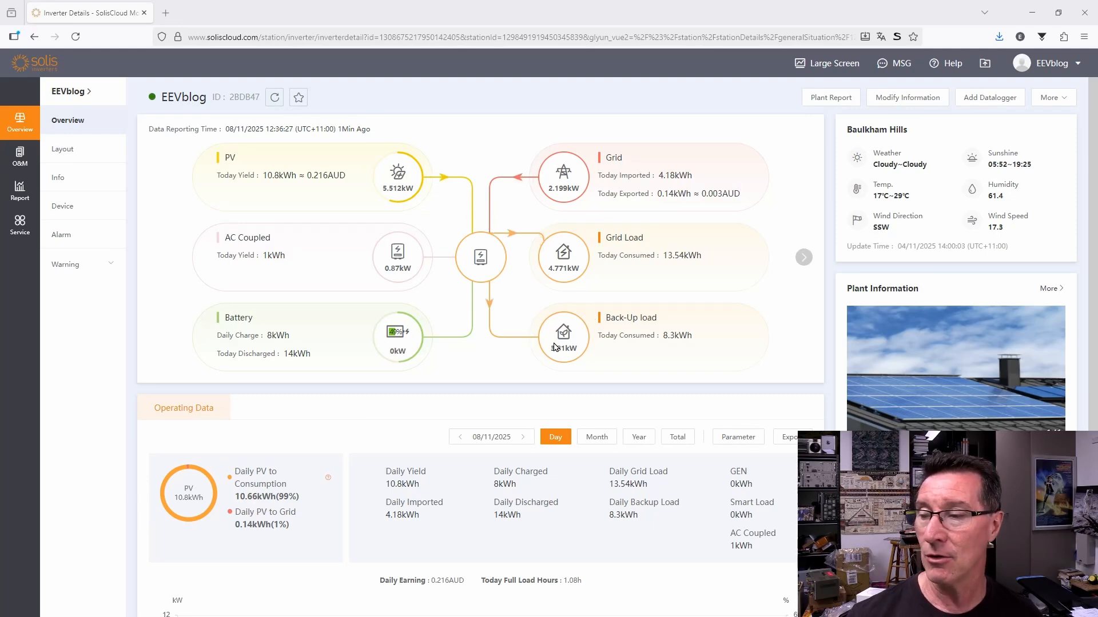
mouse_move(567, 363)
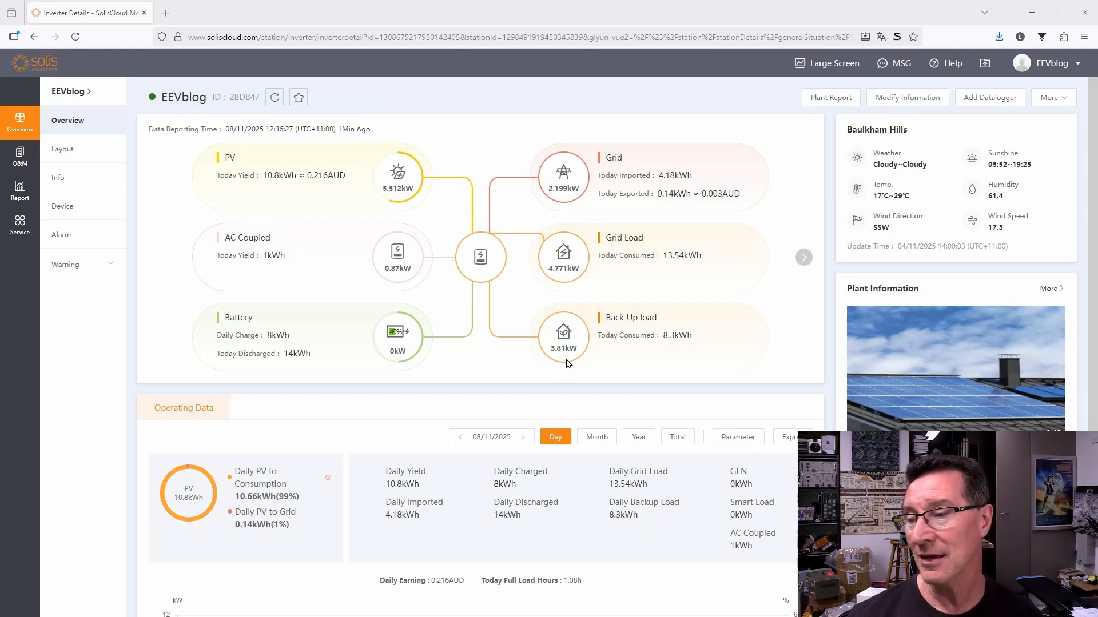
mouse_move(564, 361)
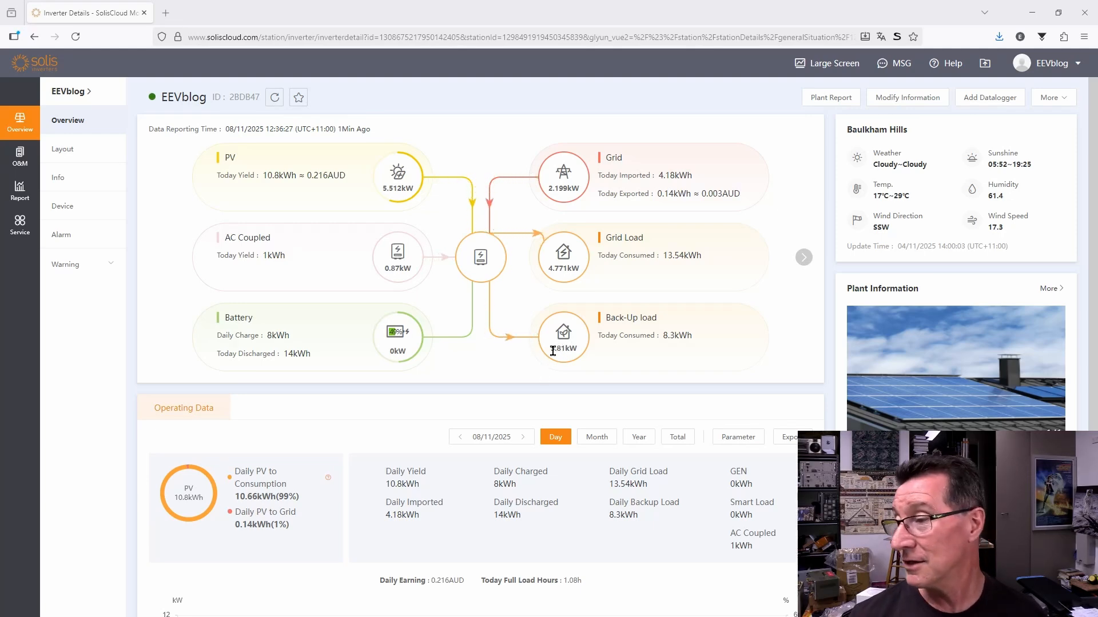
mouse_move(115, 476)
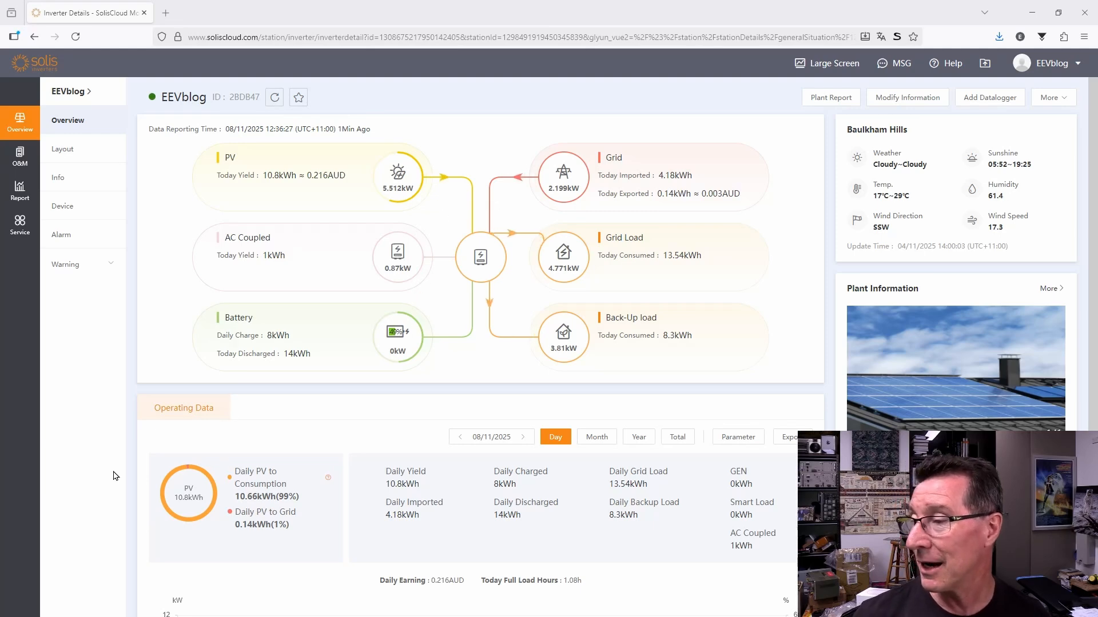
mouse_move(256, 450)
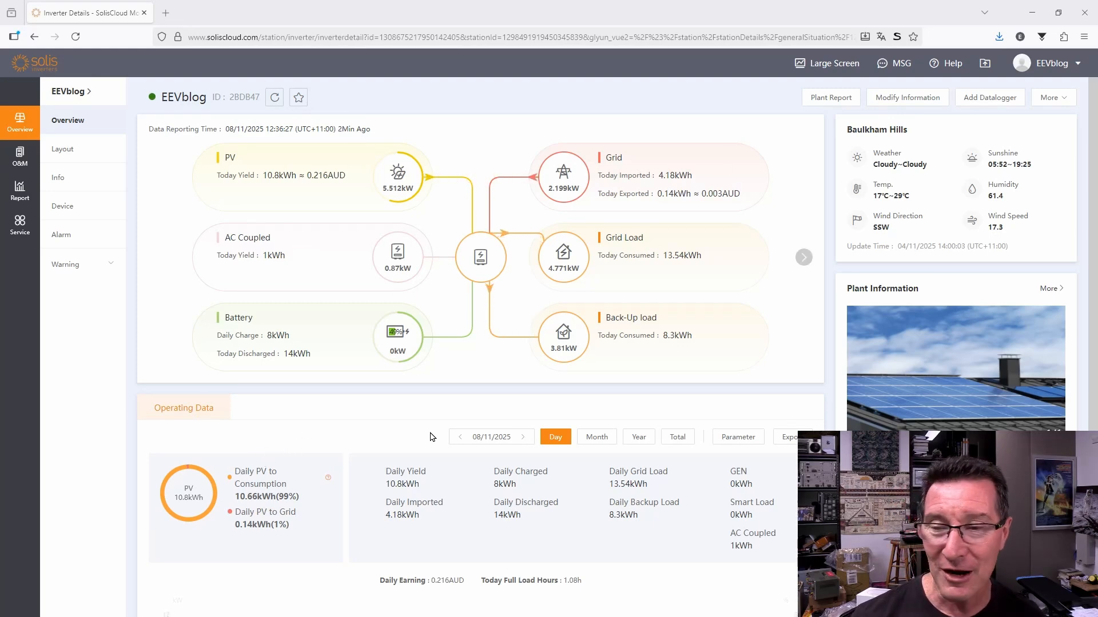
mouse_move(375, 298)
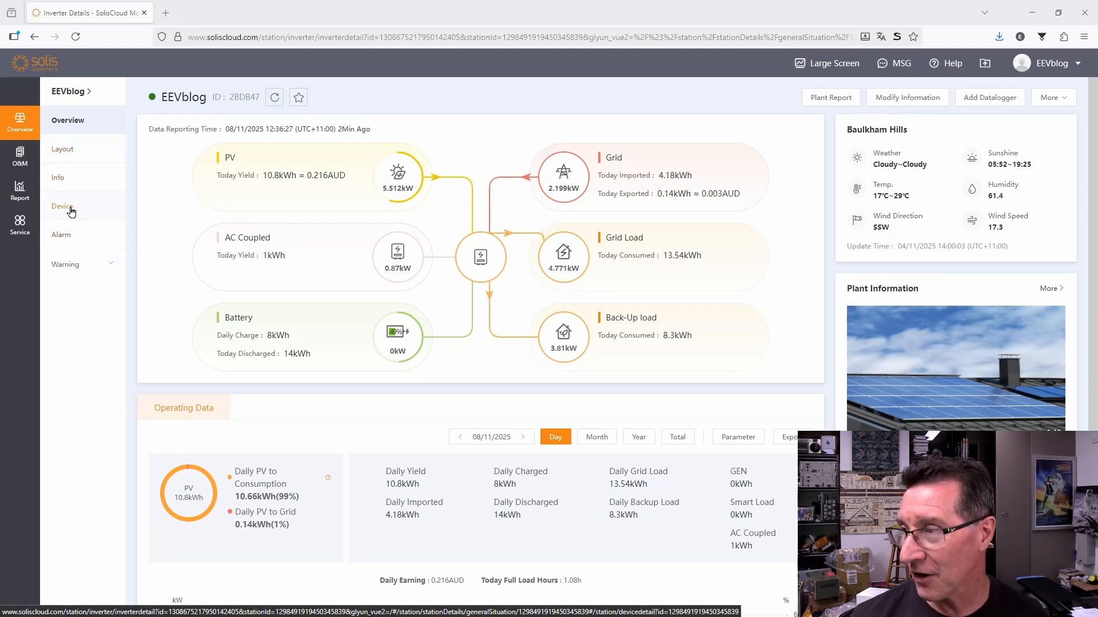
- Open the plant's device list, check the Datalogger tab, then return to Inverters
left_click(62, 206)
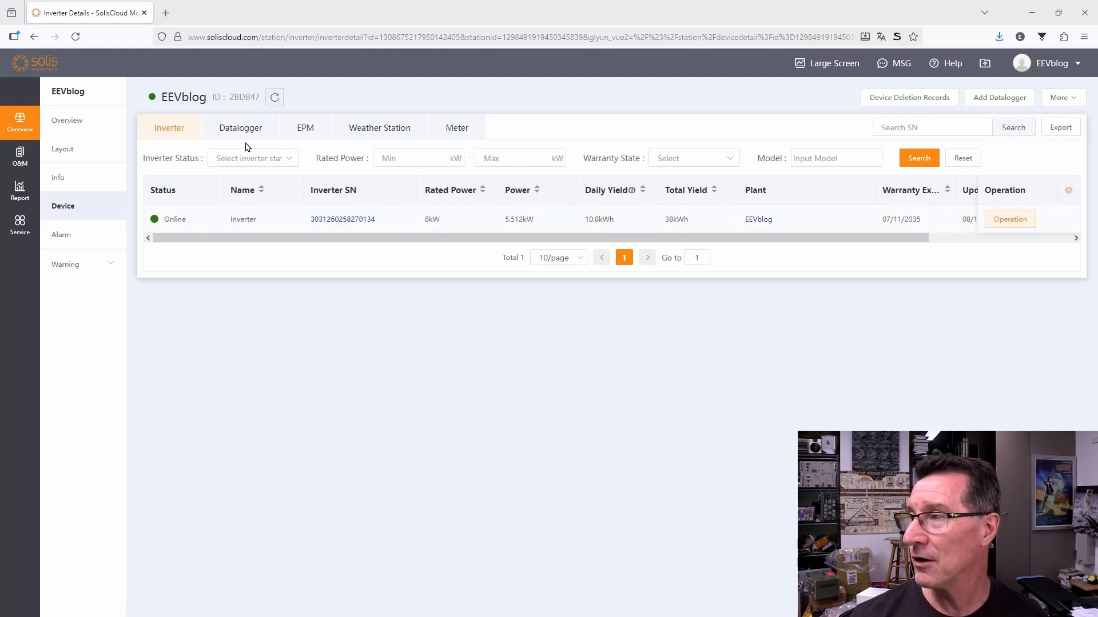
left_click(240, 127)
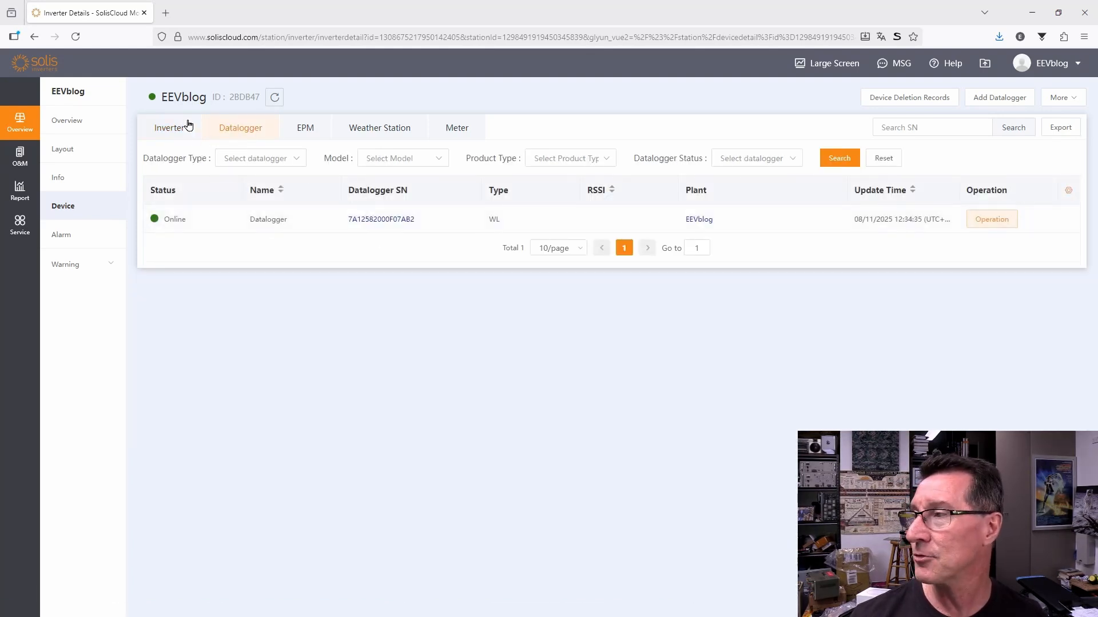
left_click(168, 128)
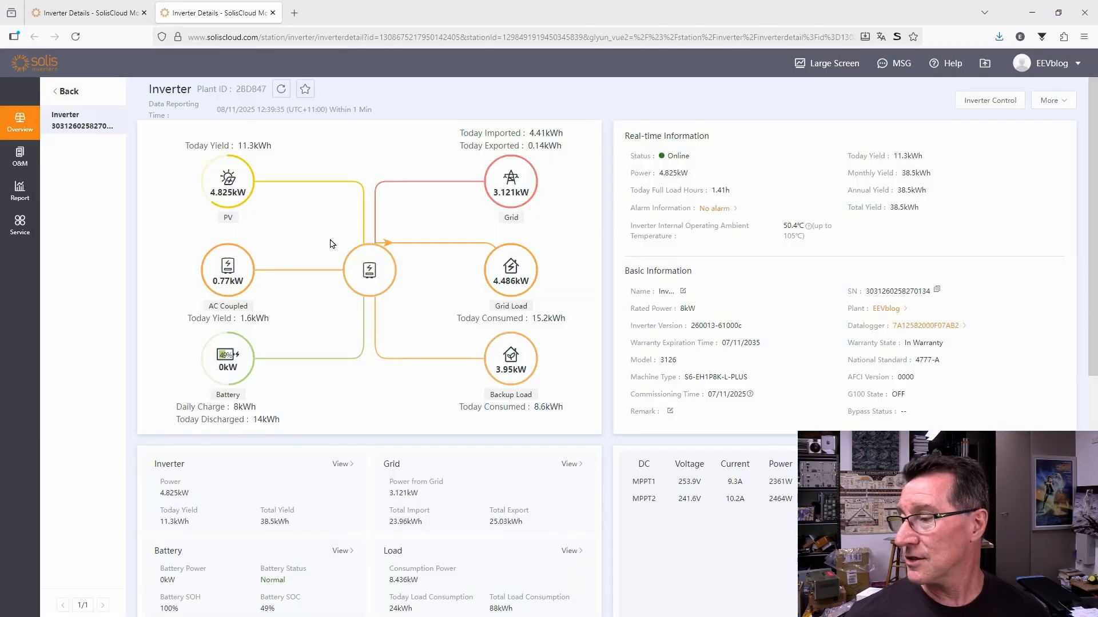
scroll("down", 3)
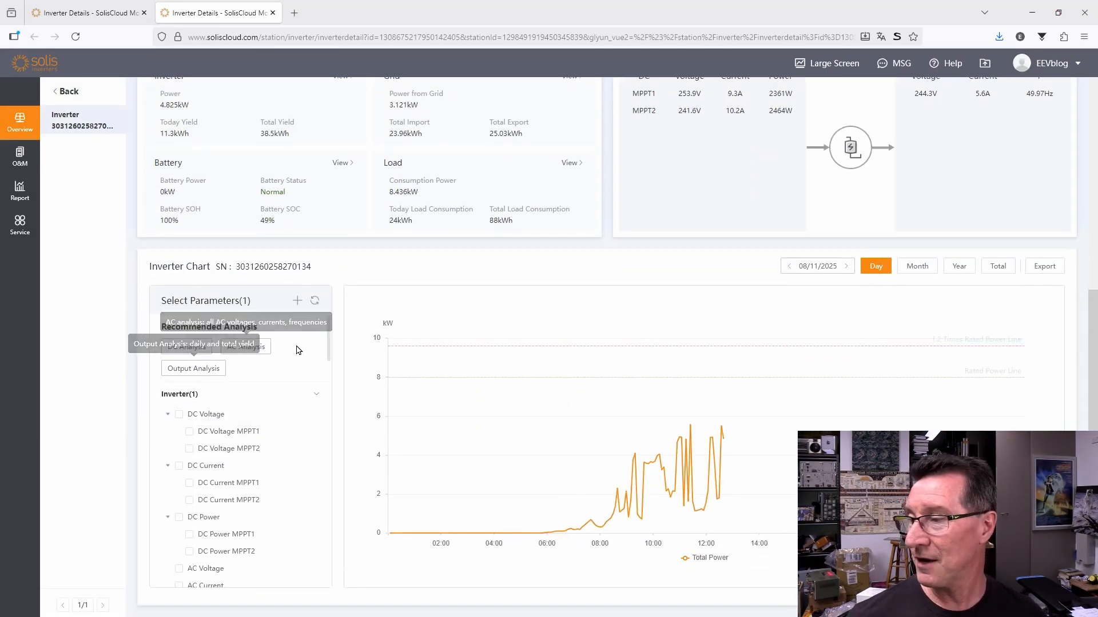
scroll("up", 3)
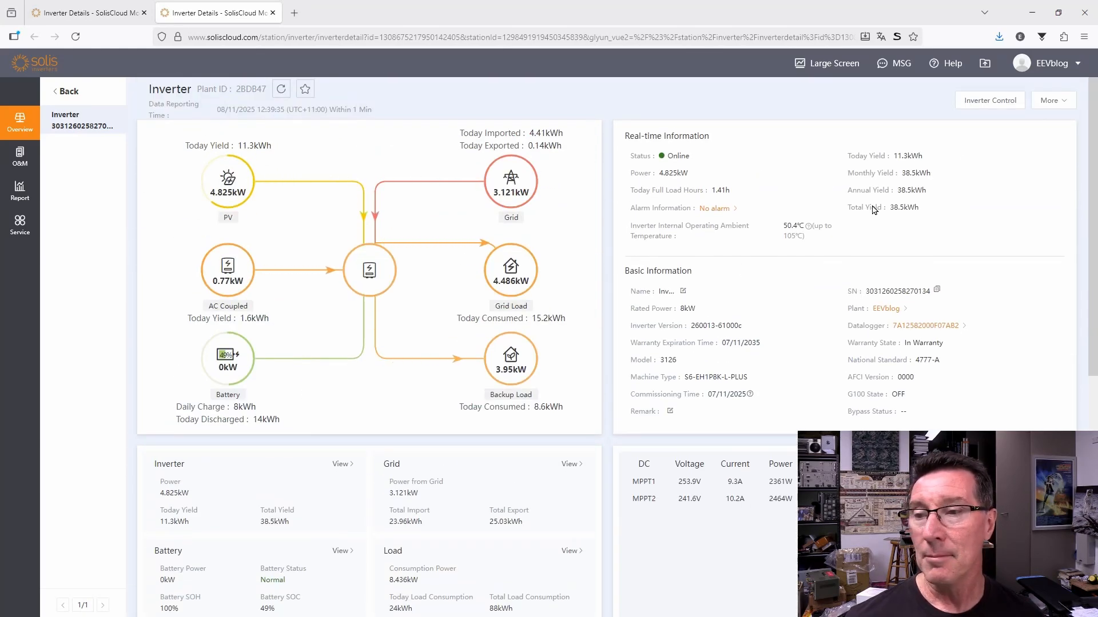
mouse_move(990, 100)
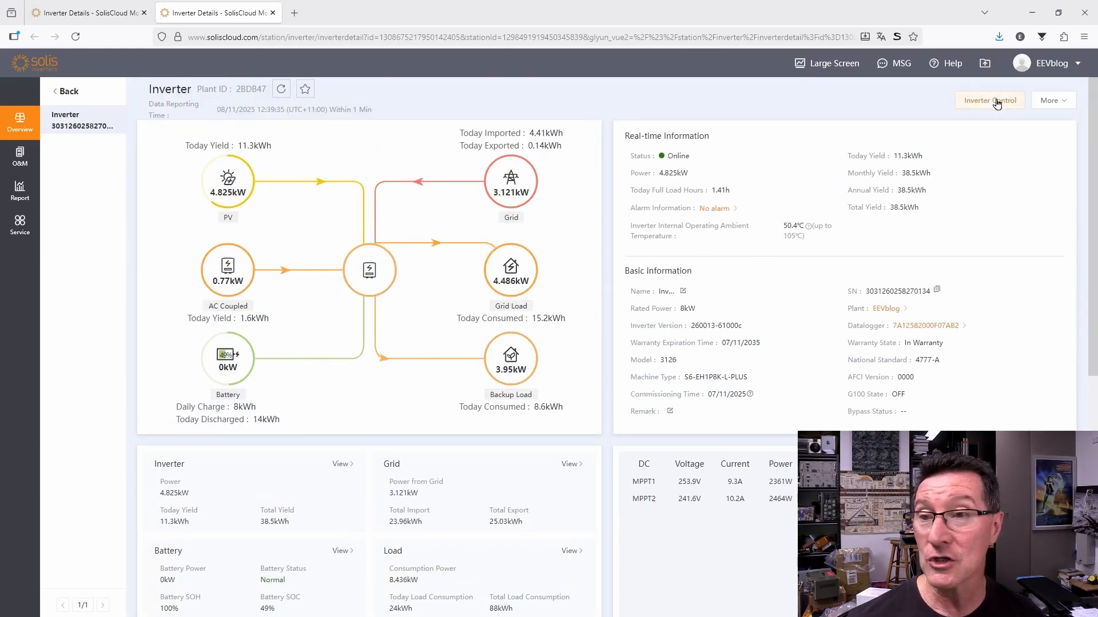
- Open Inverter Control for the inverter and select Storage Mode
left_click(989, 100)
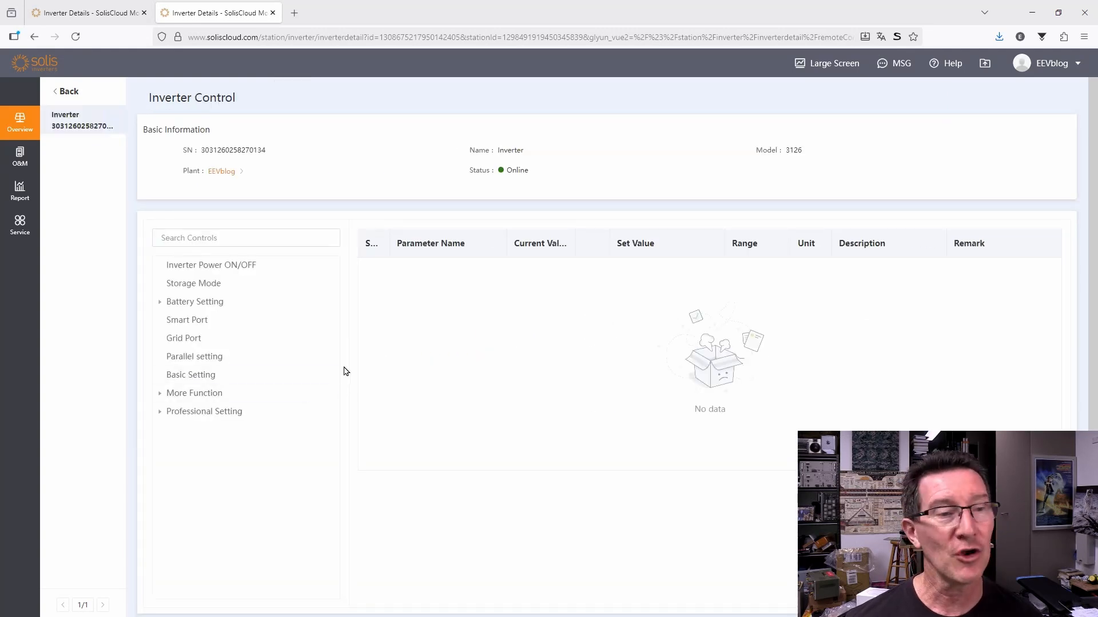
mouse_move(280, 227)
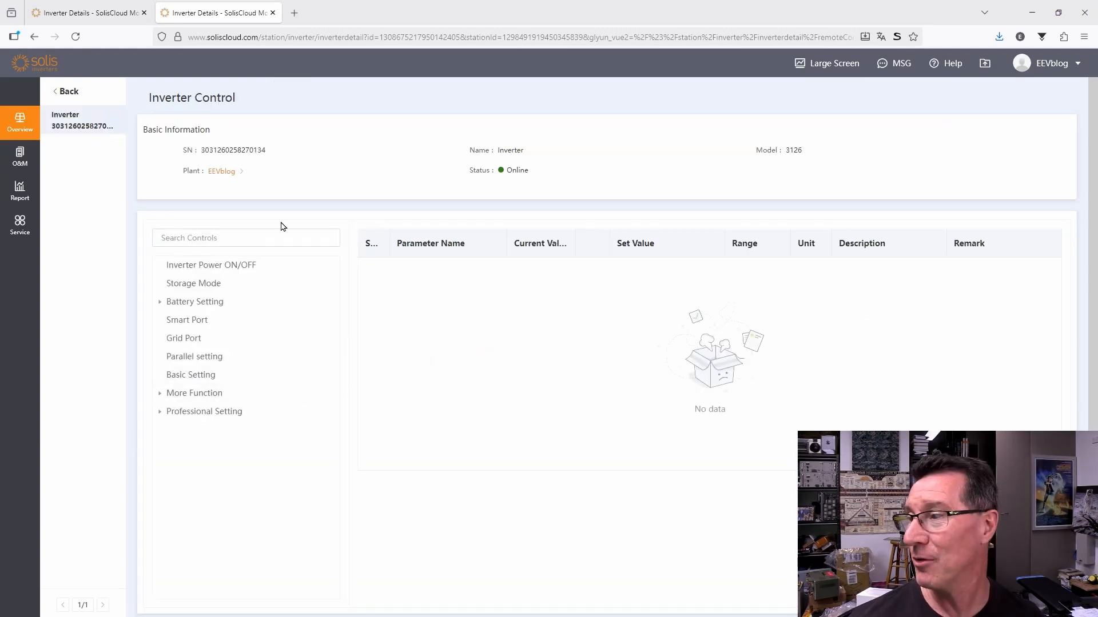
mouse_move(240, 423)
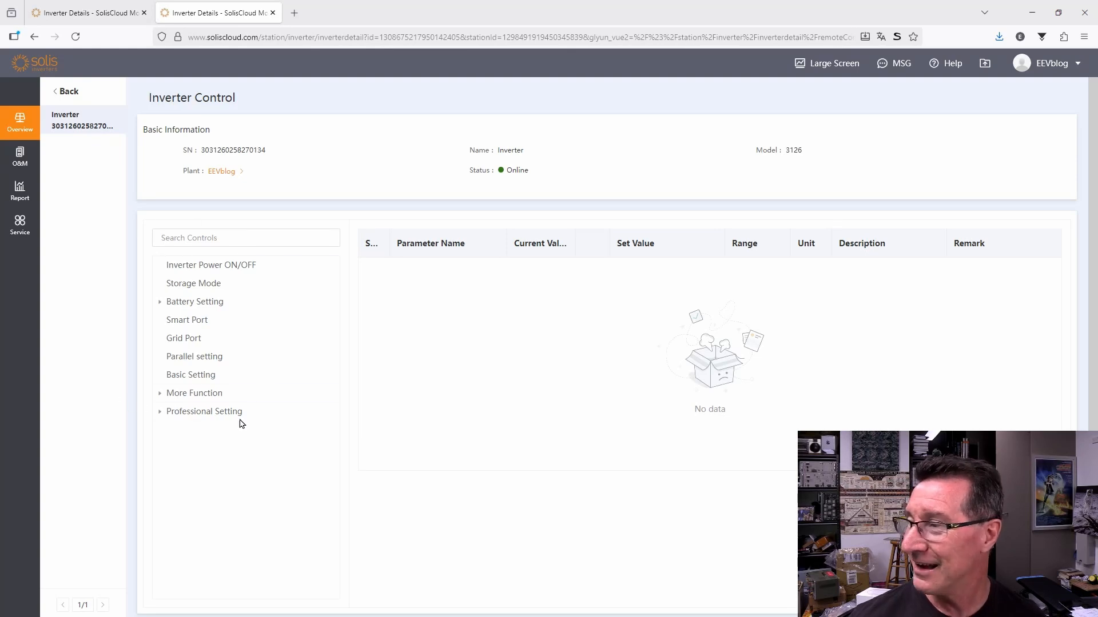
mouse_move(149, 436)
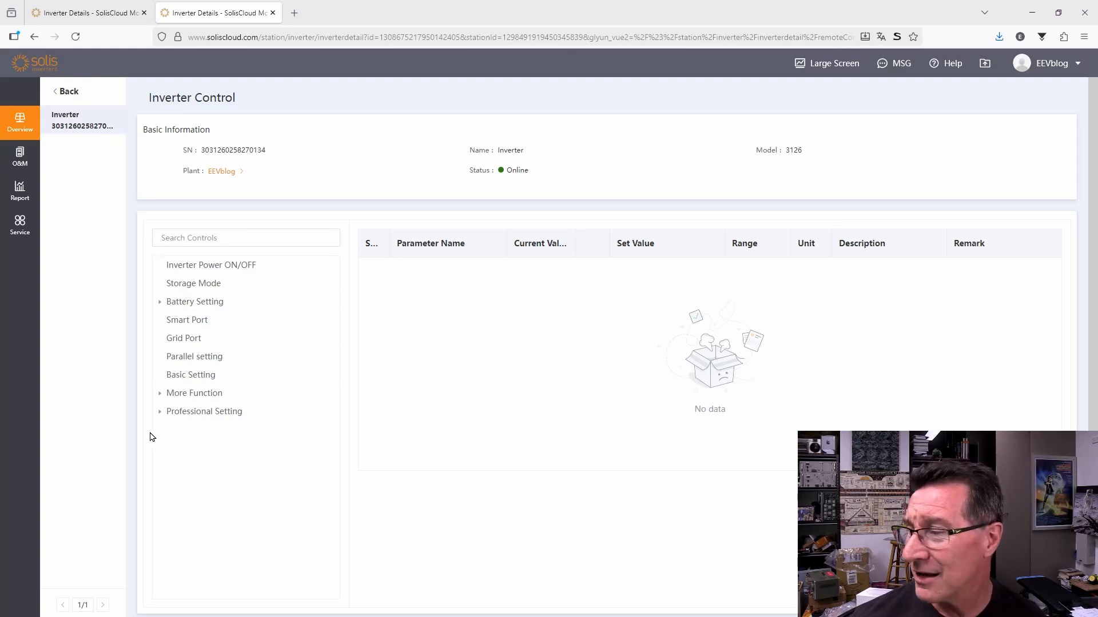
mouse_move(278, 430)
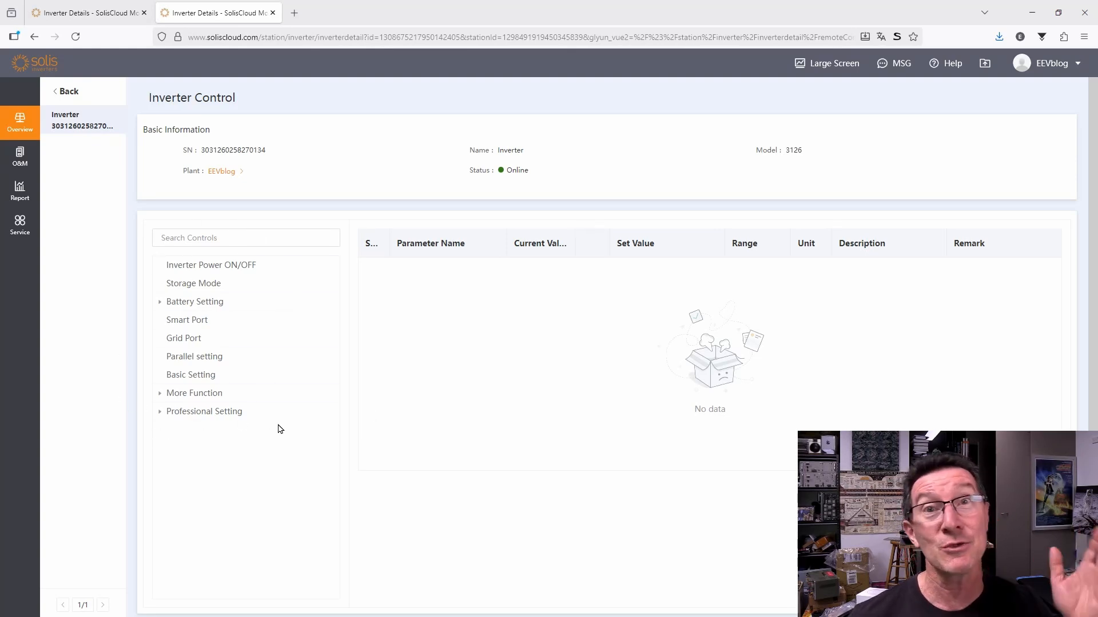
mouse_move(193, 283)
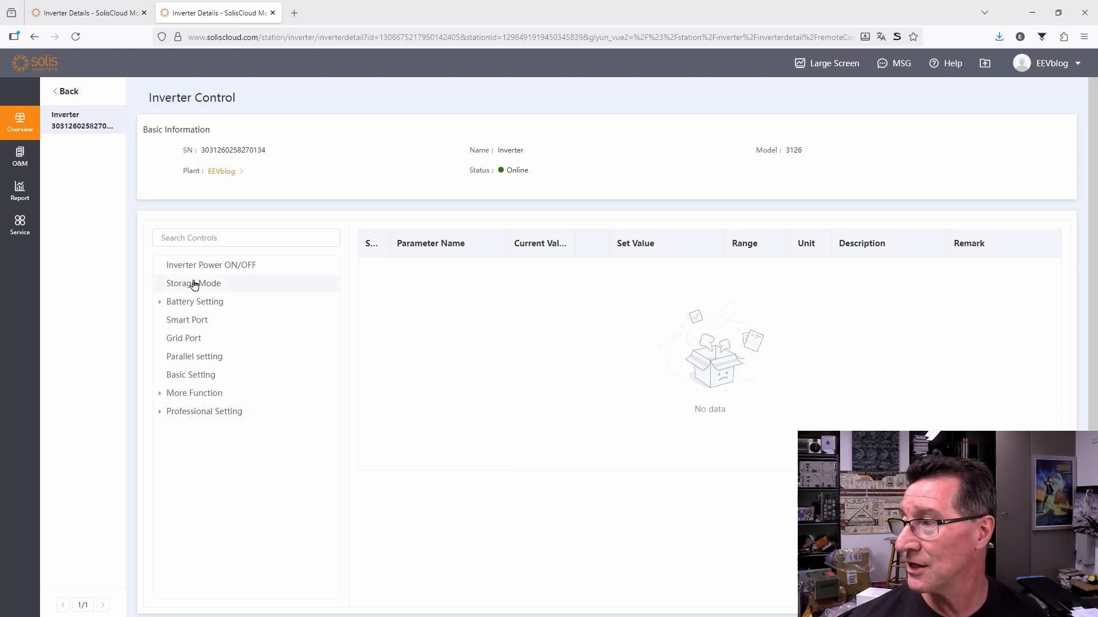
left_click(193, 284)
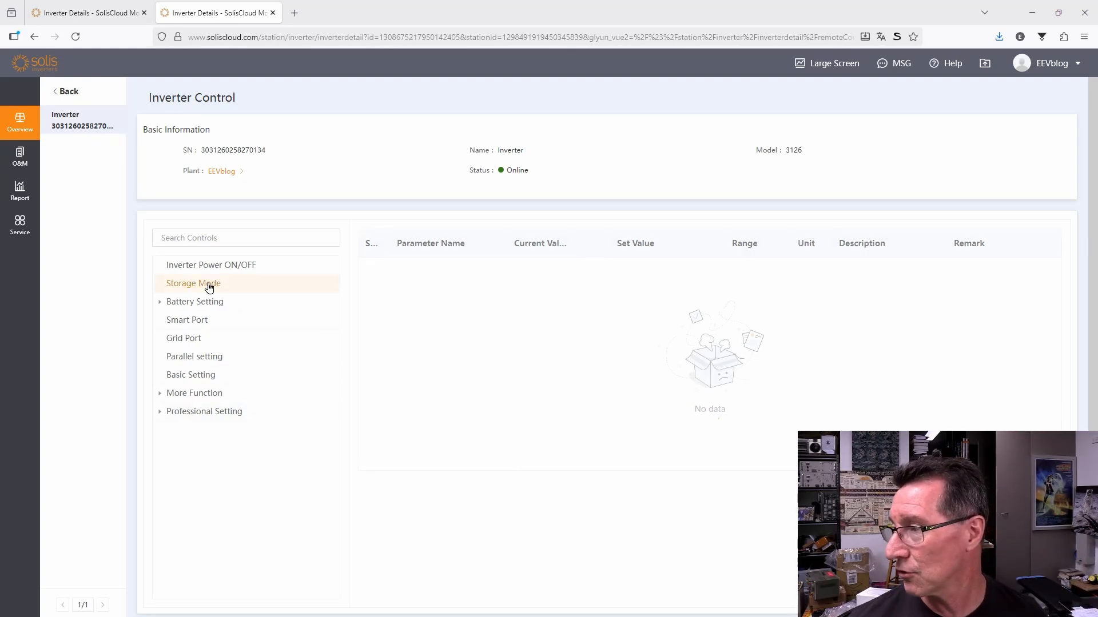
left_click(194, 283)
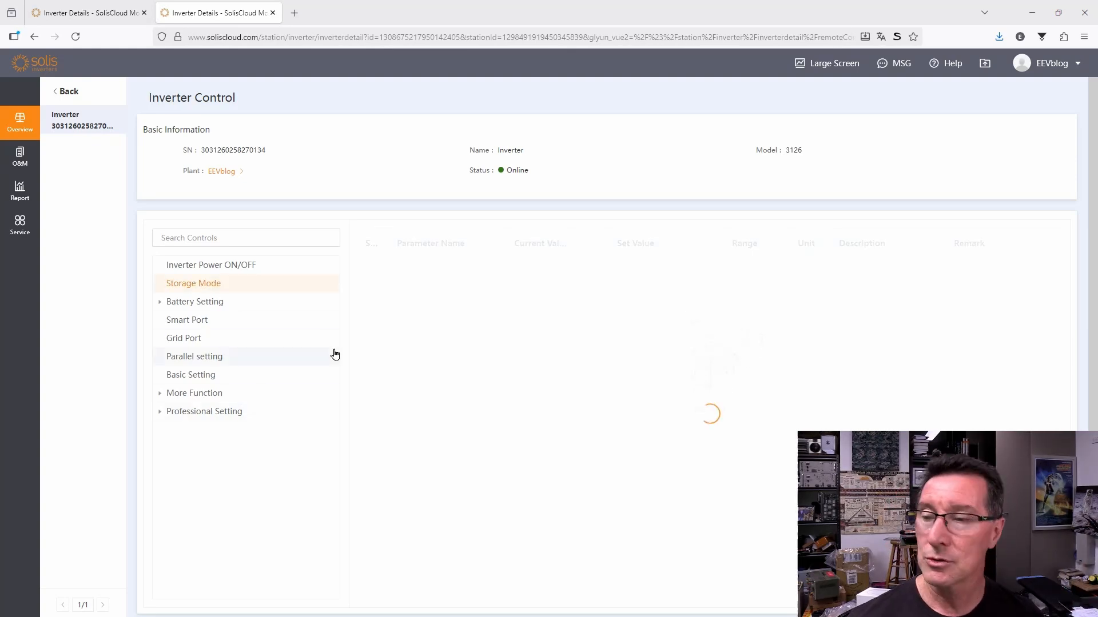
mouse_move(314, 375)
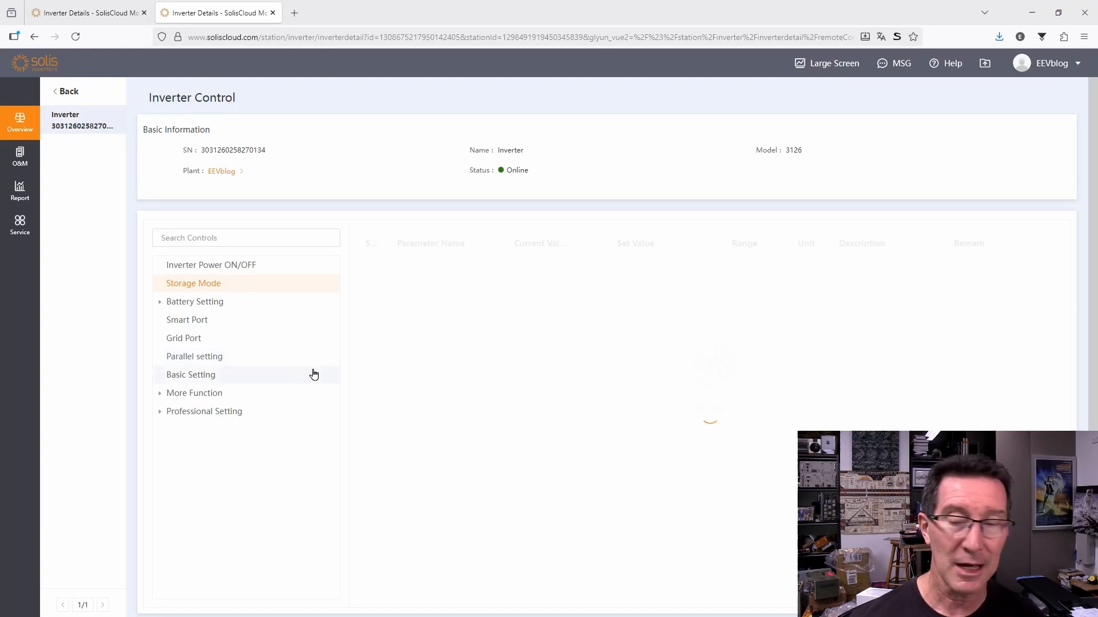
- Load the Storage Mode parameters and pick out the Charge&Discharge Slot row
left_click(193, 283)
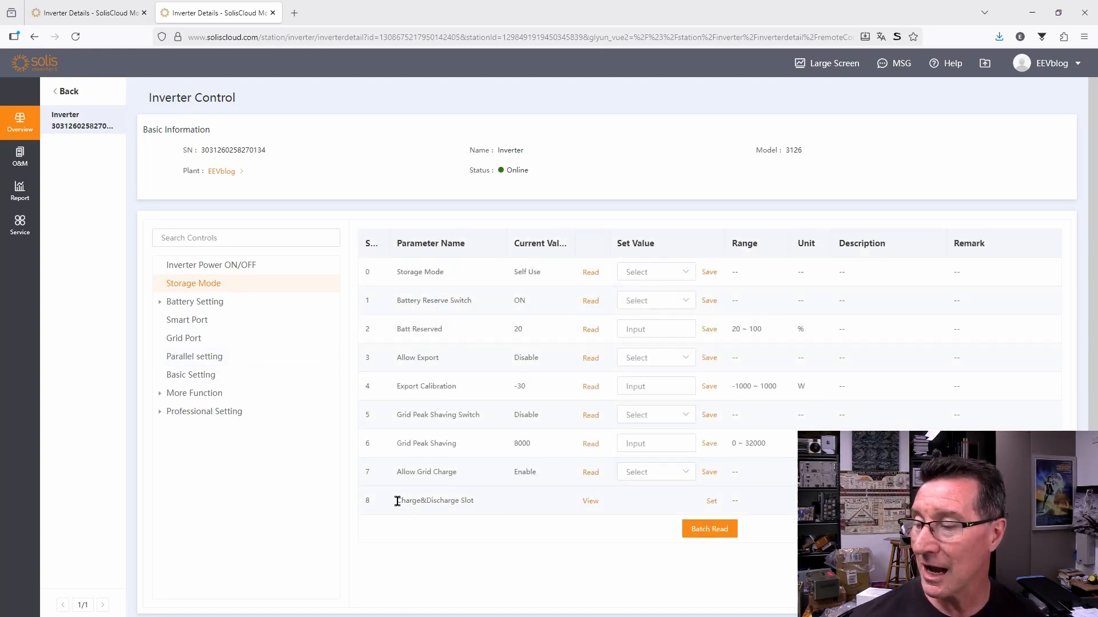
double_click(434, 500)
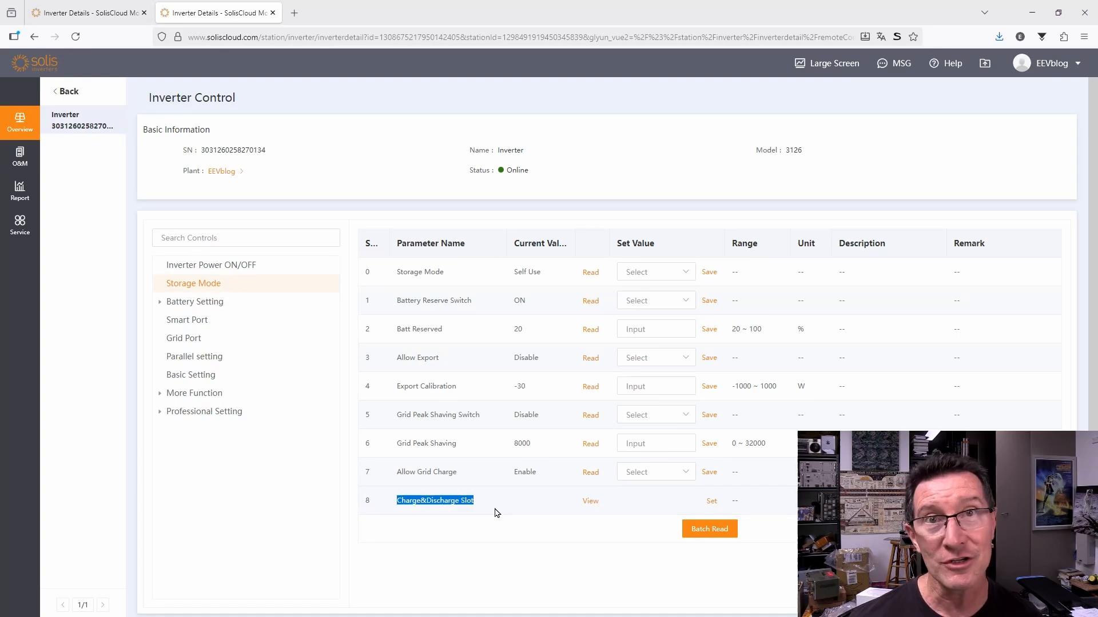
mouse_move(527, 520)
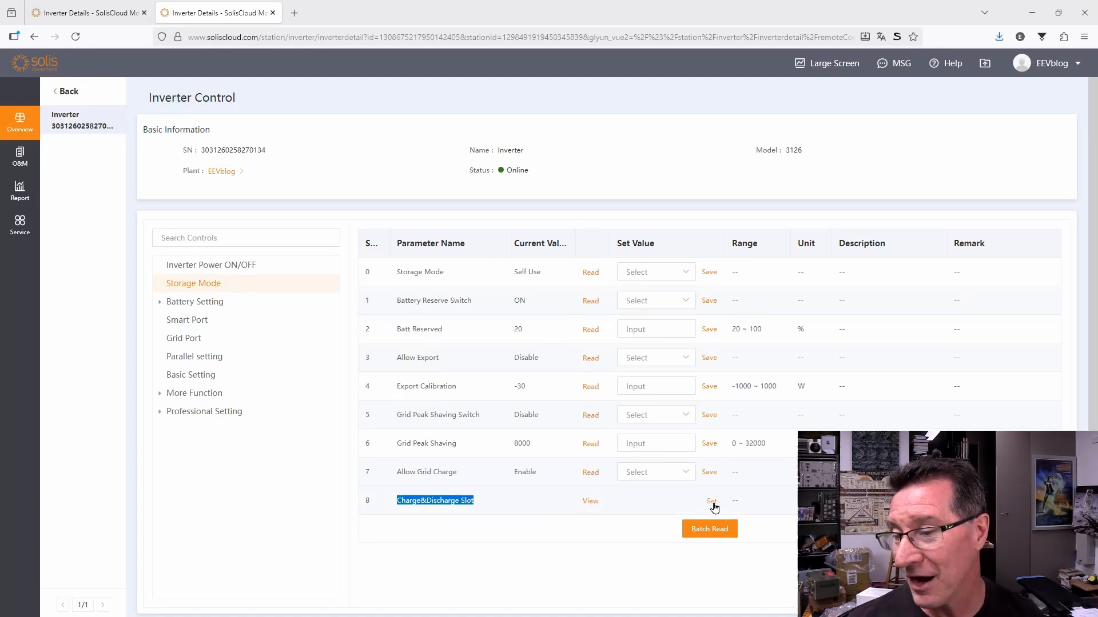
mouse_move(656, 506)
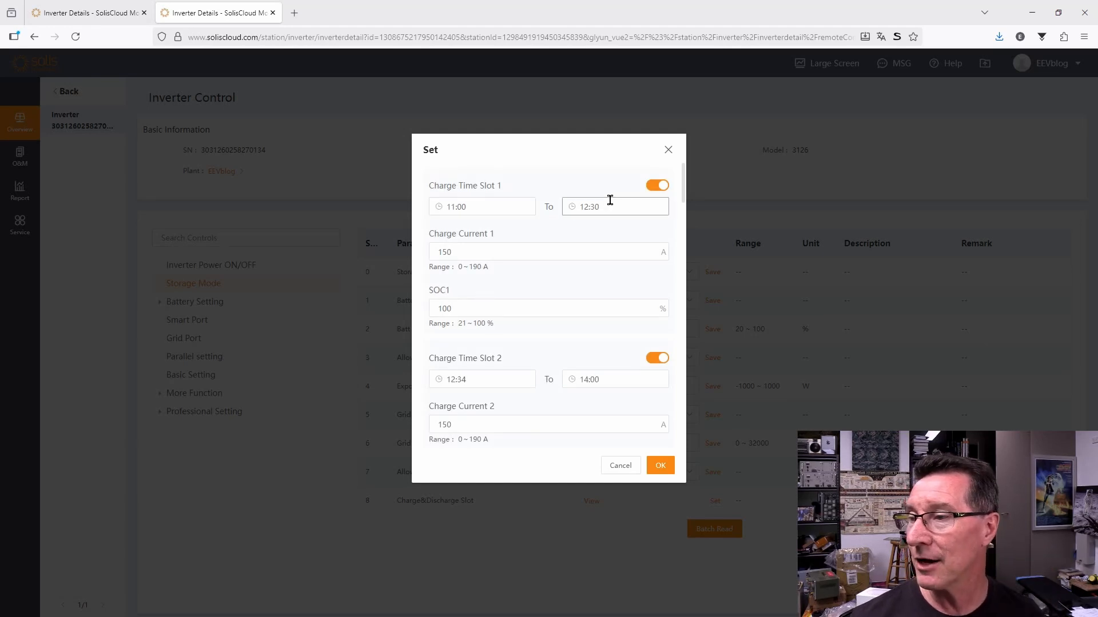
- Set charge time slot 1's end time to 14:00, then check its current and SOC values
left_click(482, 207)
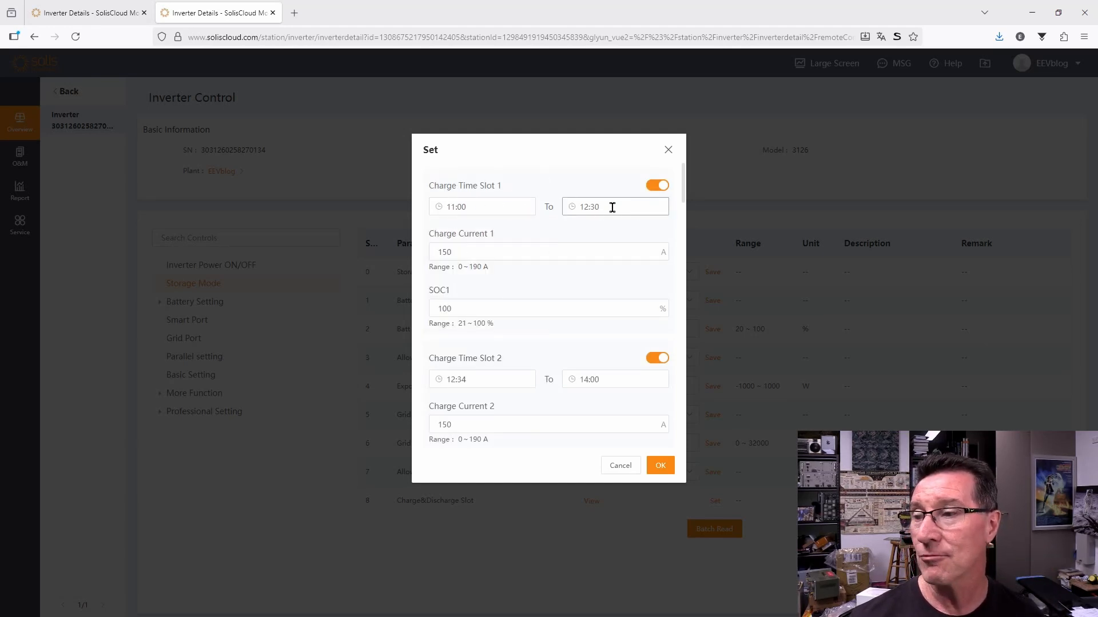
left_click(614, 206)
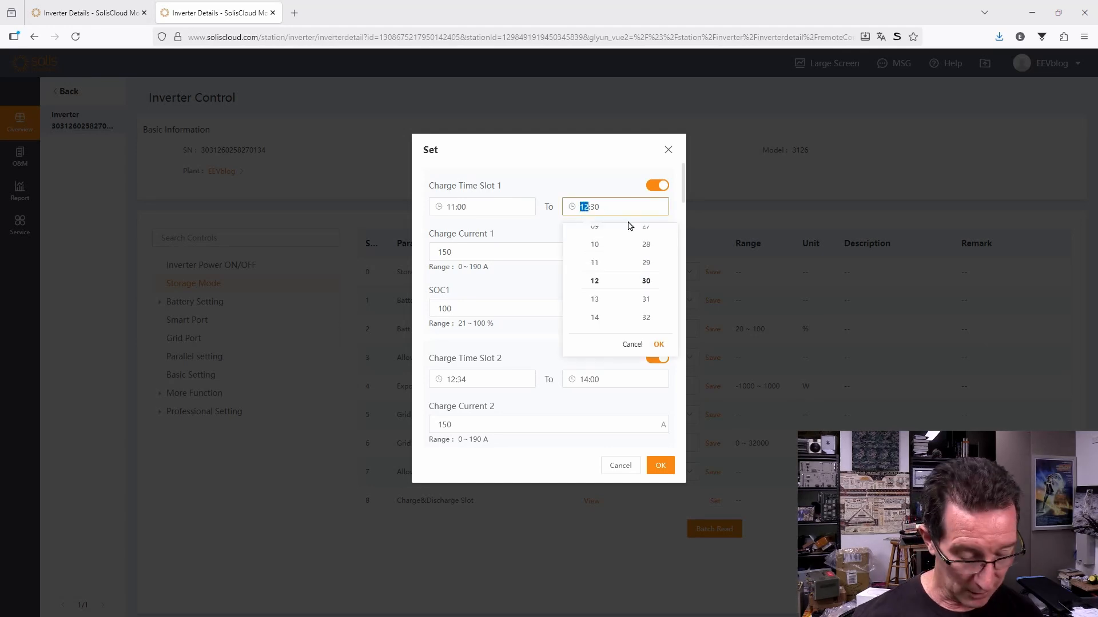
mouse_move(618, 315)
type("14:28")
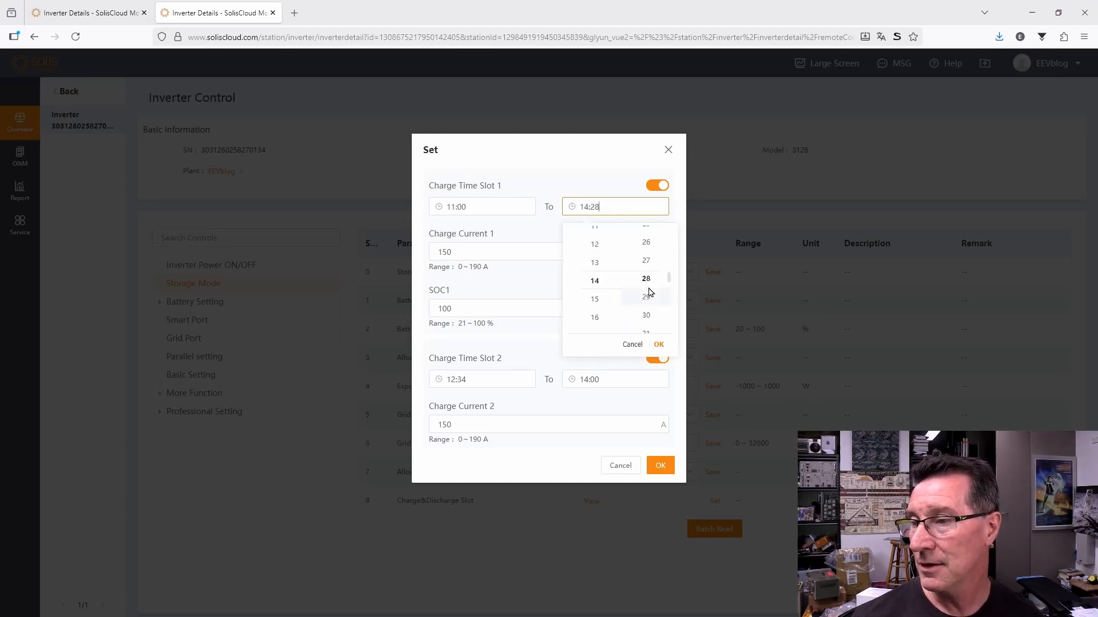
left_click(646, 281)
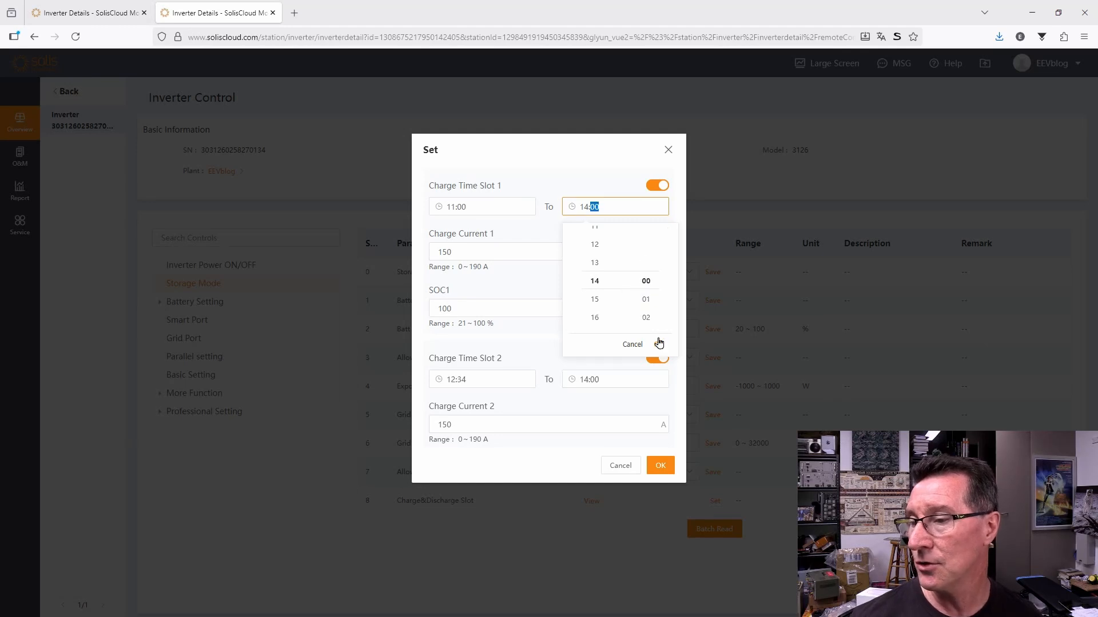
left_click(658, 361)
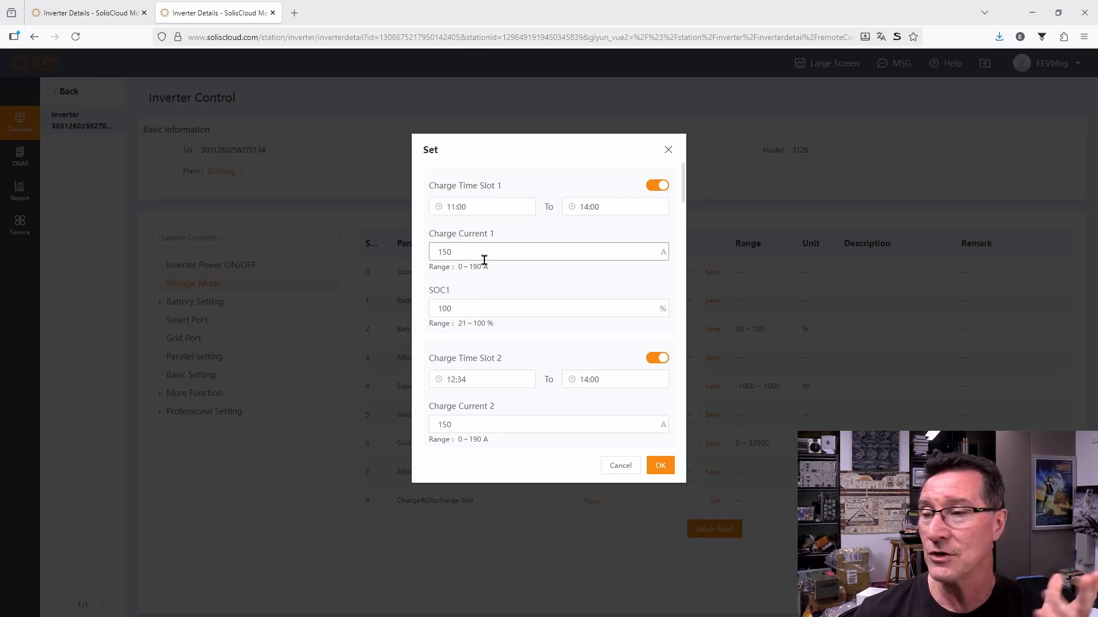
mouse_move(621, 81)
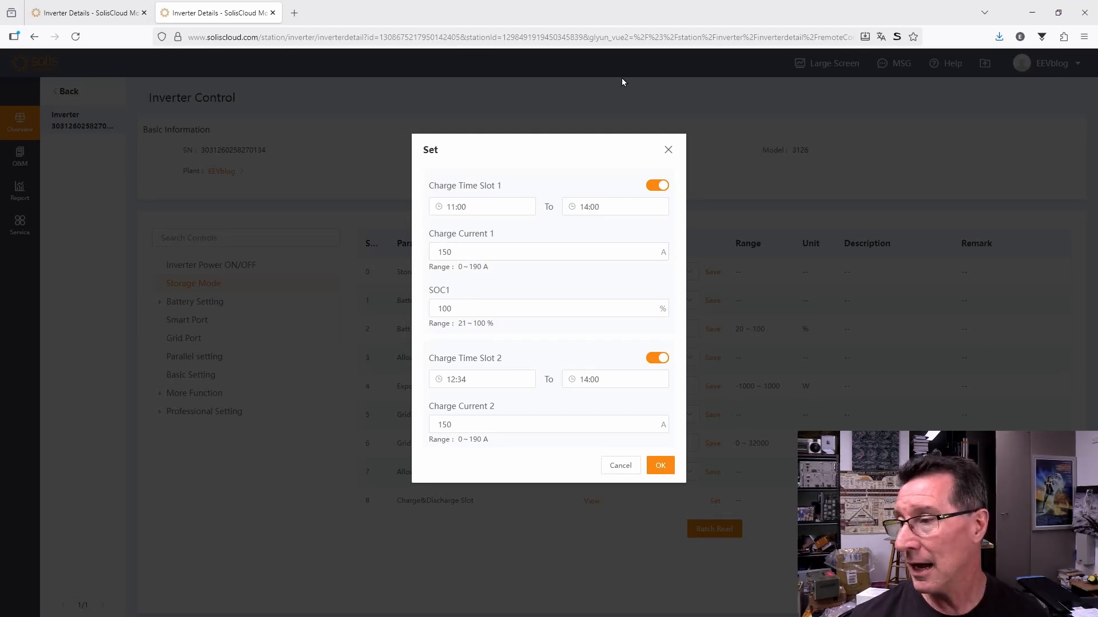
left_click(548, 251)
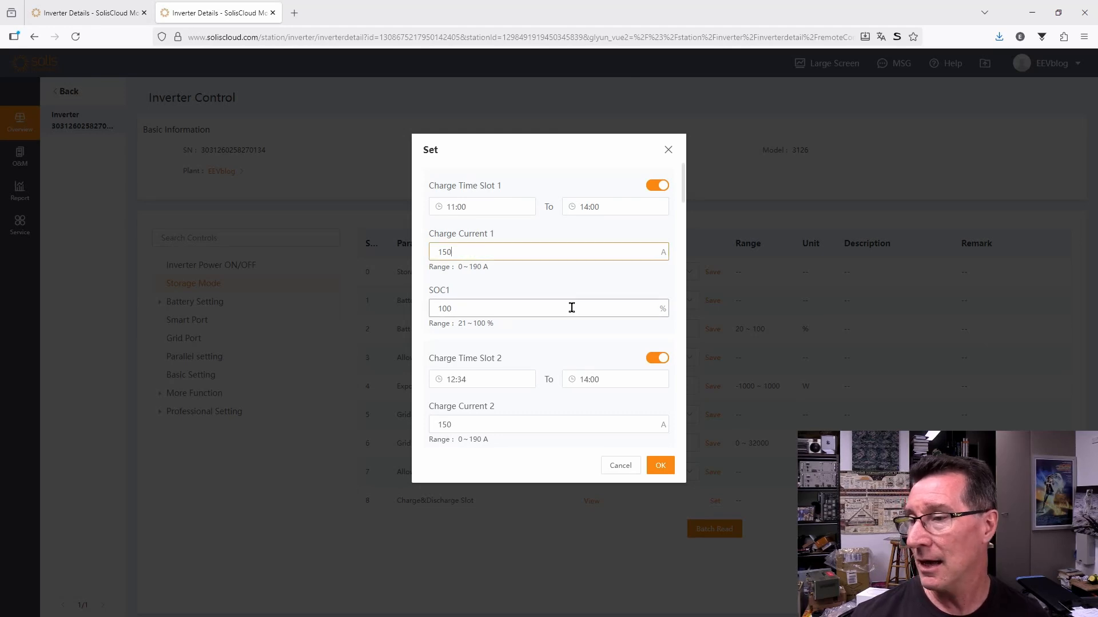
mouse_move(474, 309)
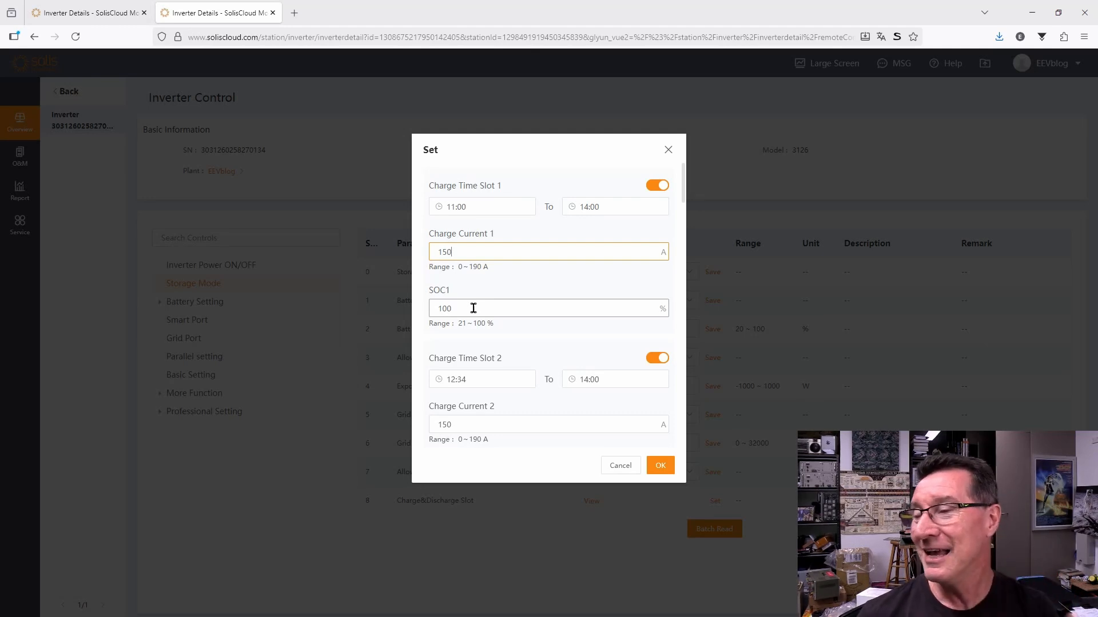
double_click(444, 308)
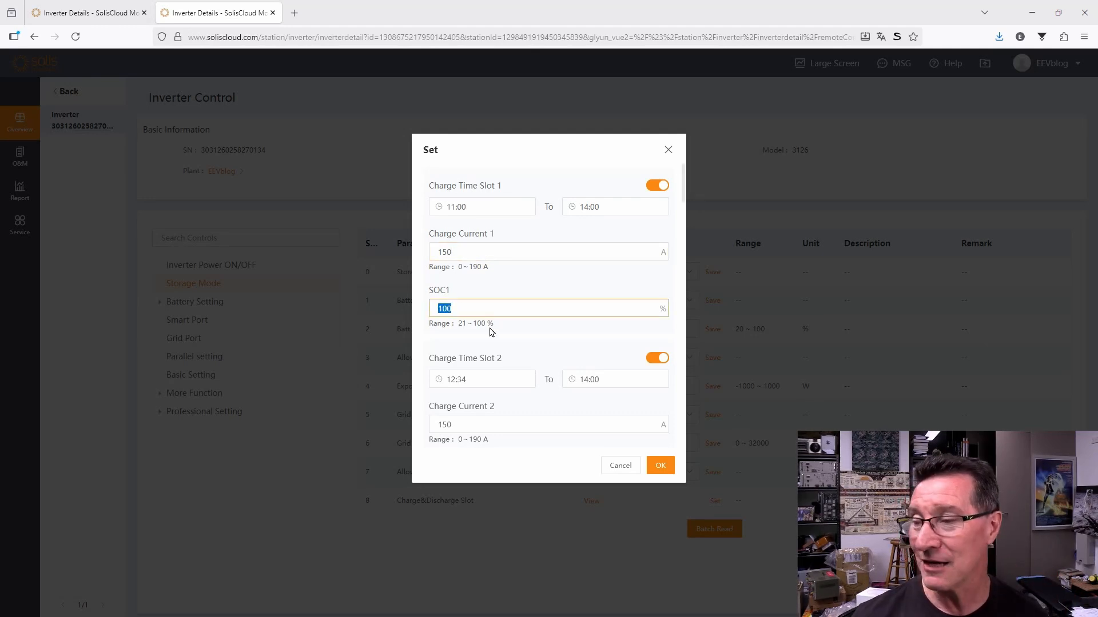
mouse_move(499, 337)
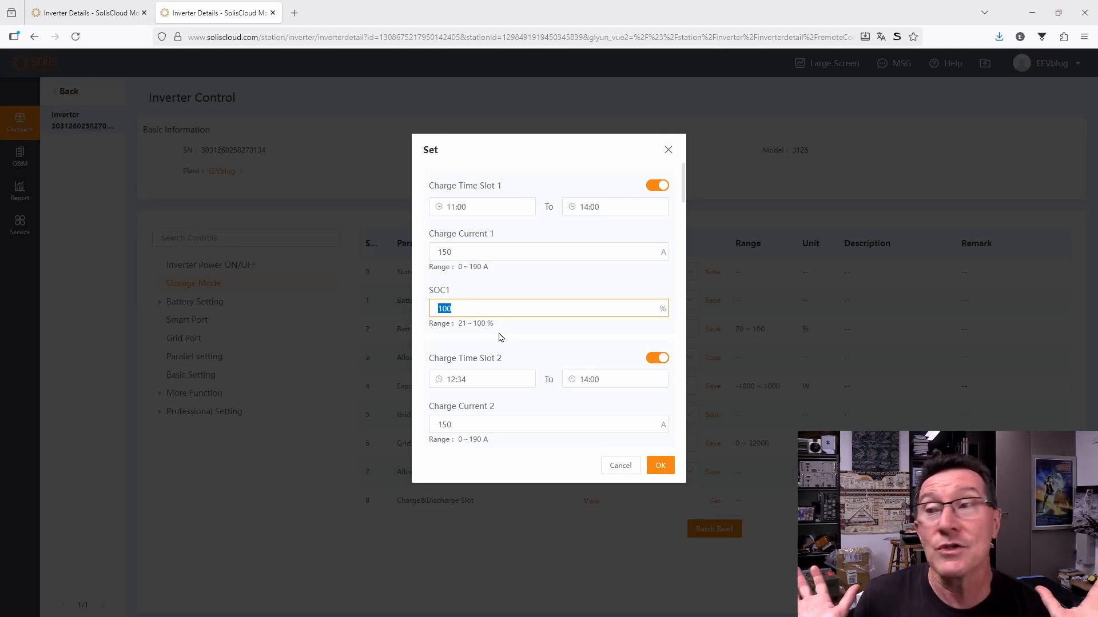
mouse_move(554, 287)
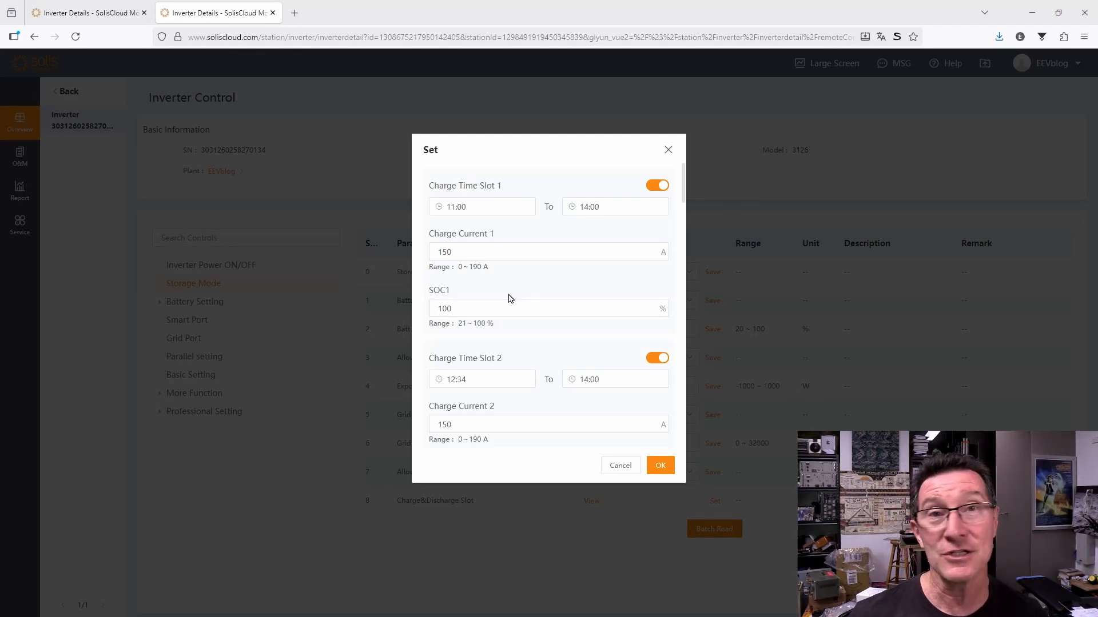
mouse_move(530, 386)
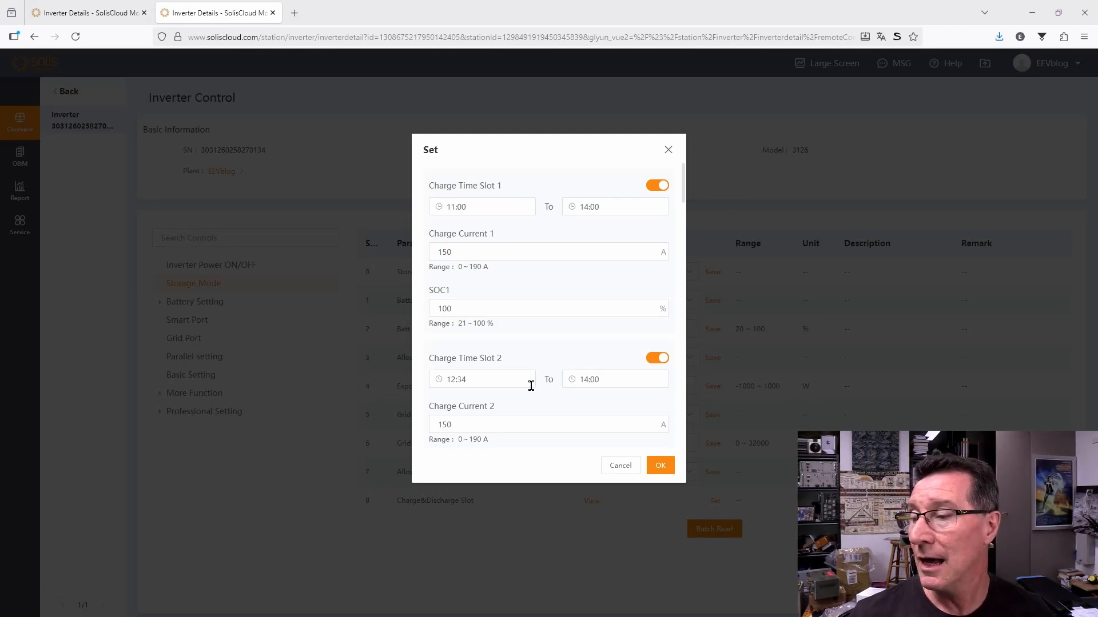
- Disable charge time slot 2 and reset its start and end times to 00:00
left_click(656, 358)
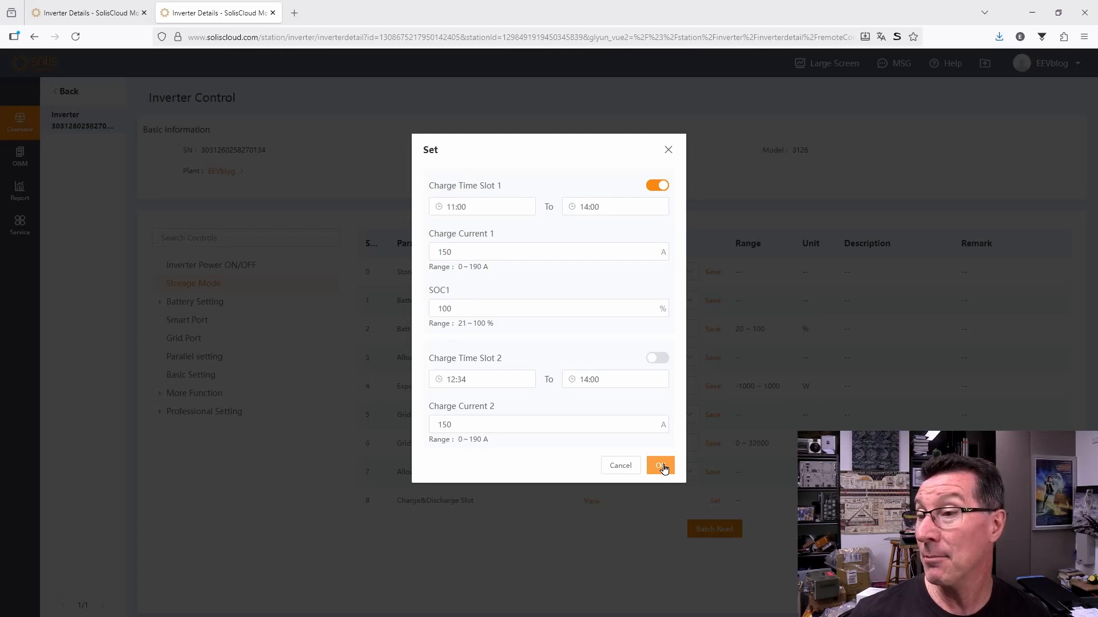
left_click(658, 465)
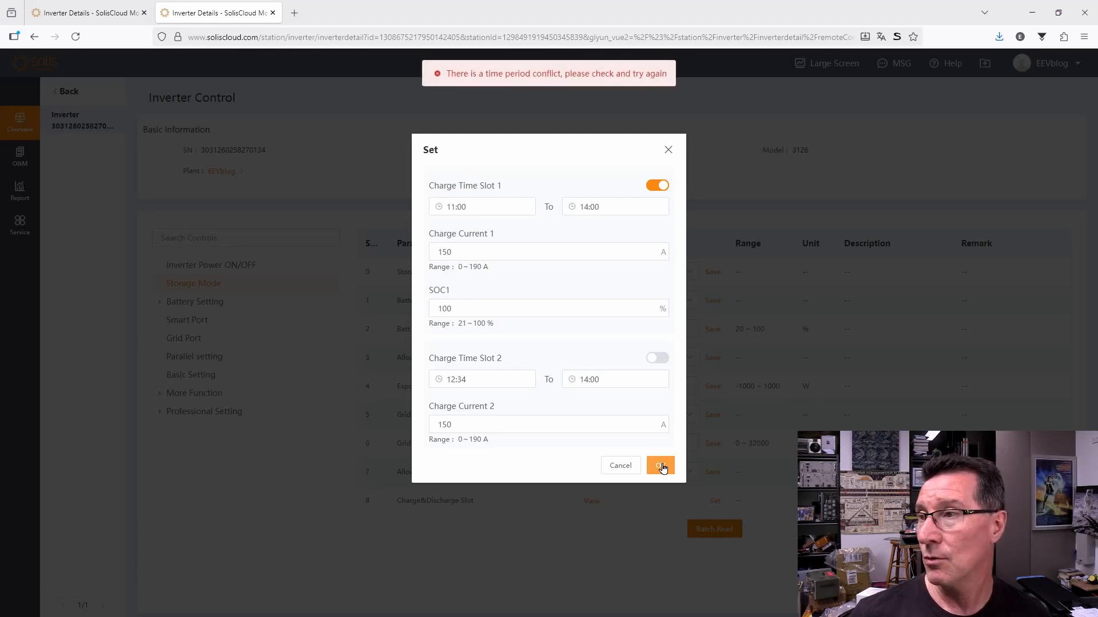
left_click(482, 379)
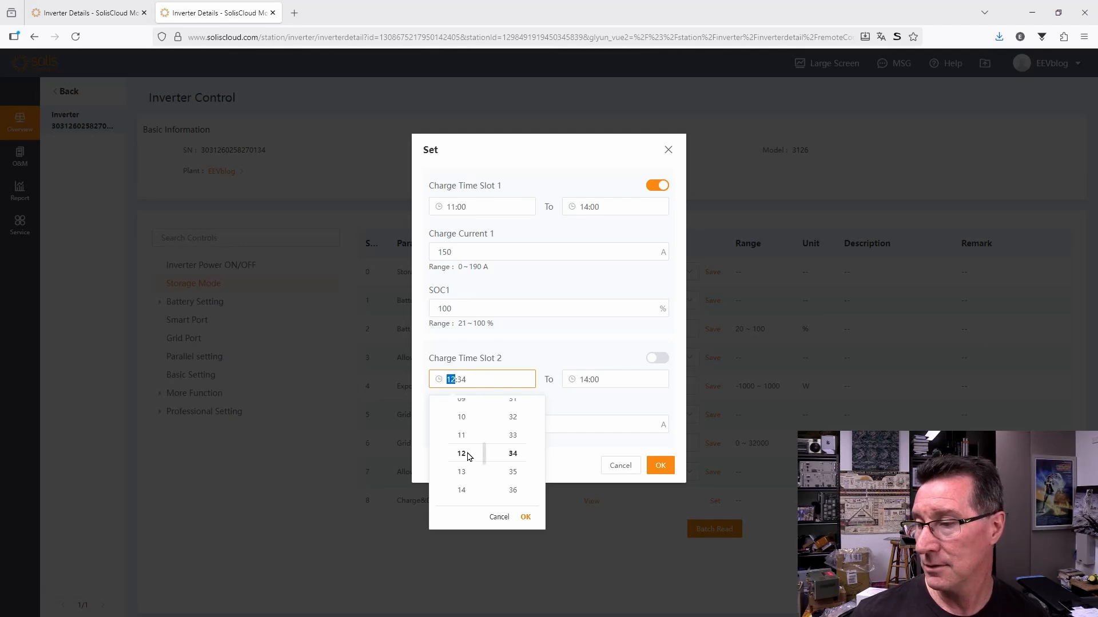
scroll("up", 3)
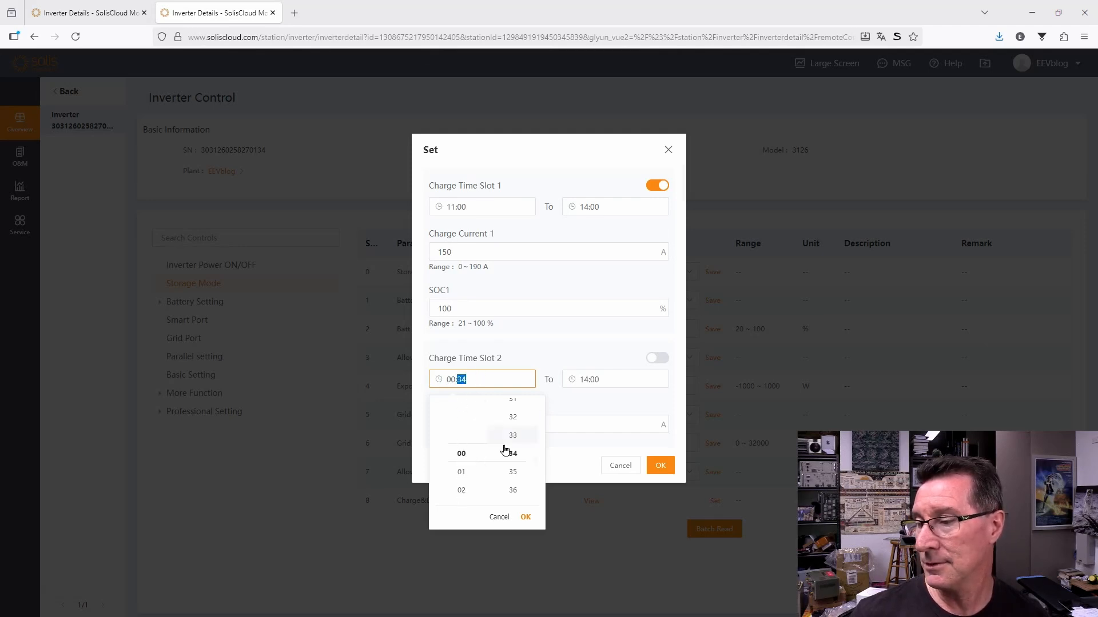
left_click(513, 453)
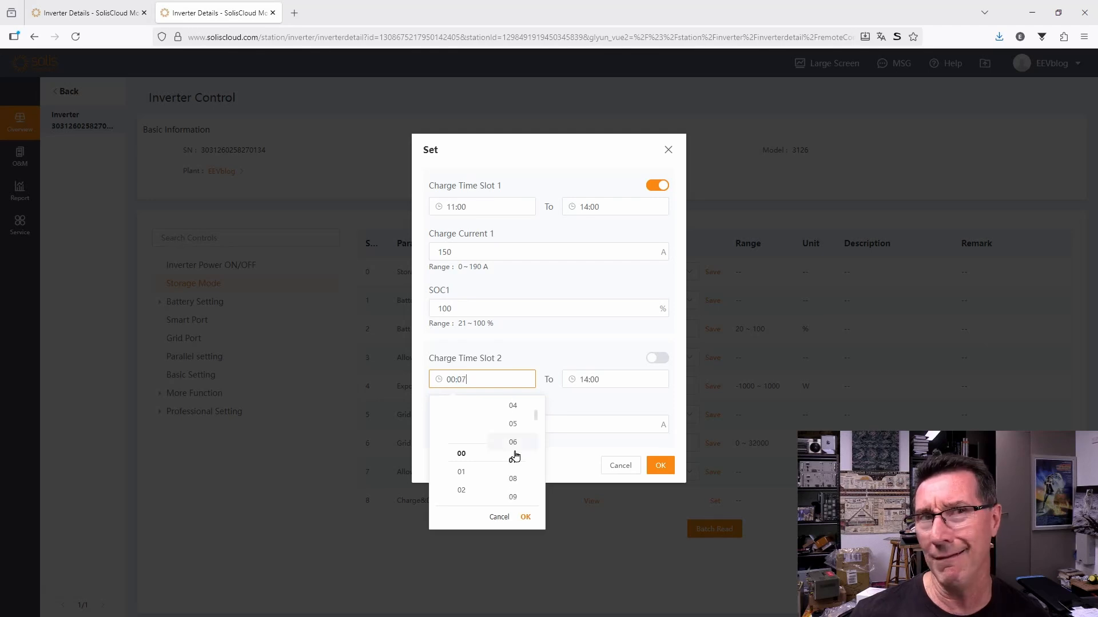
left_click(512, 452)
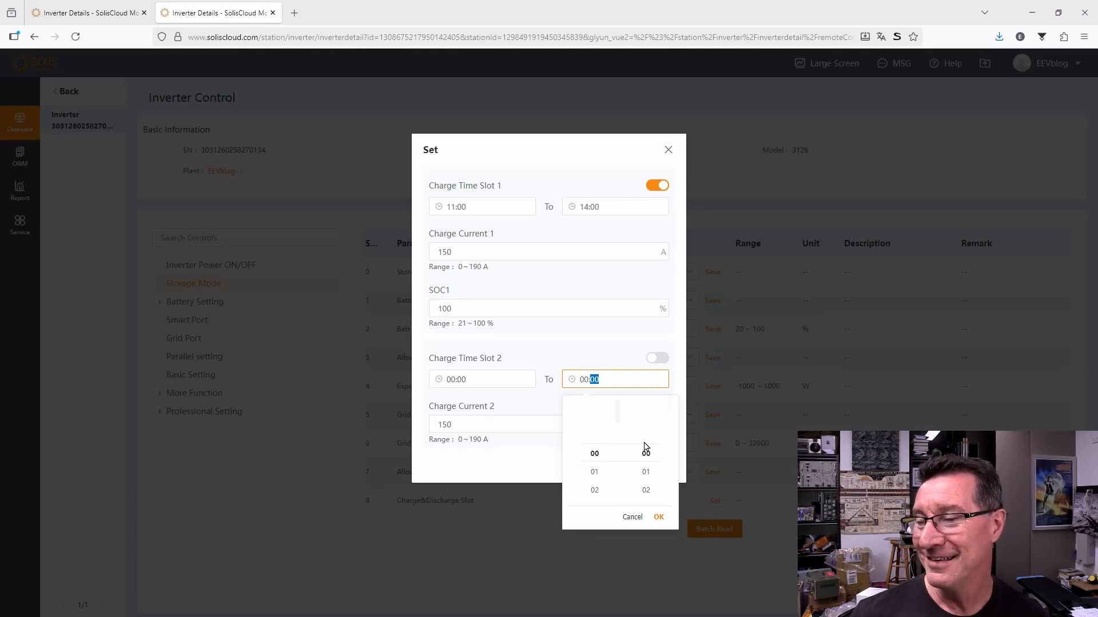
left_click(658, 516)
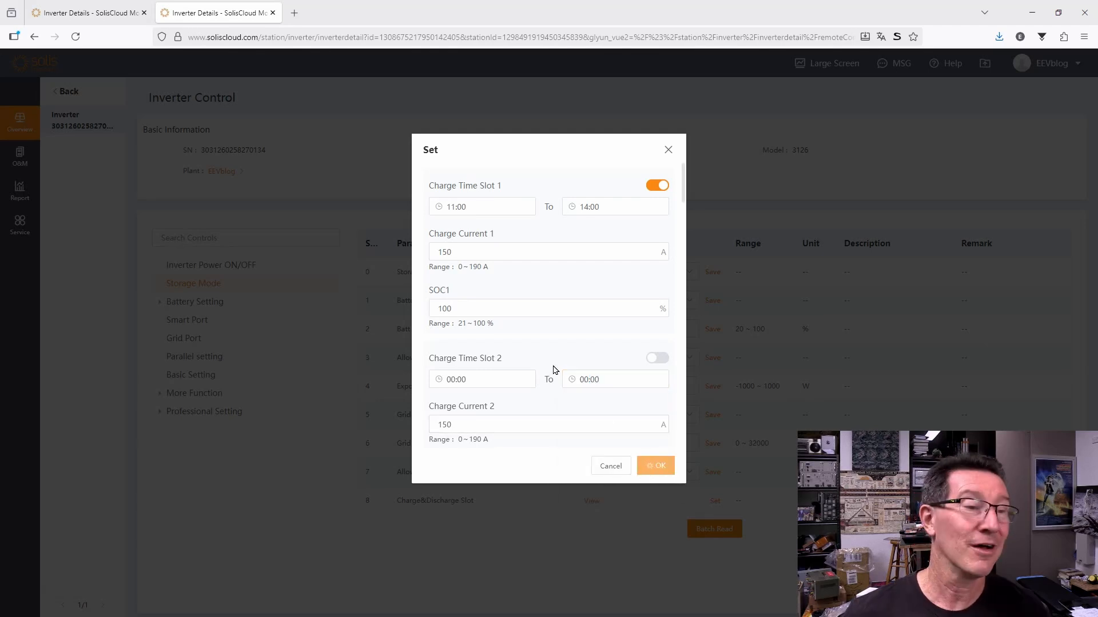
- Send the charge slot settings to the inverter and dismiss the Command Successful tip
left_click(654, 465)
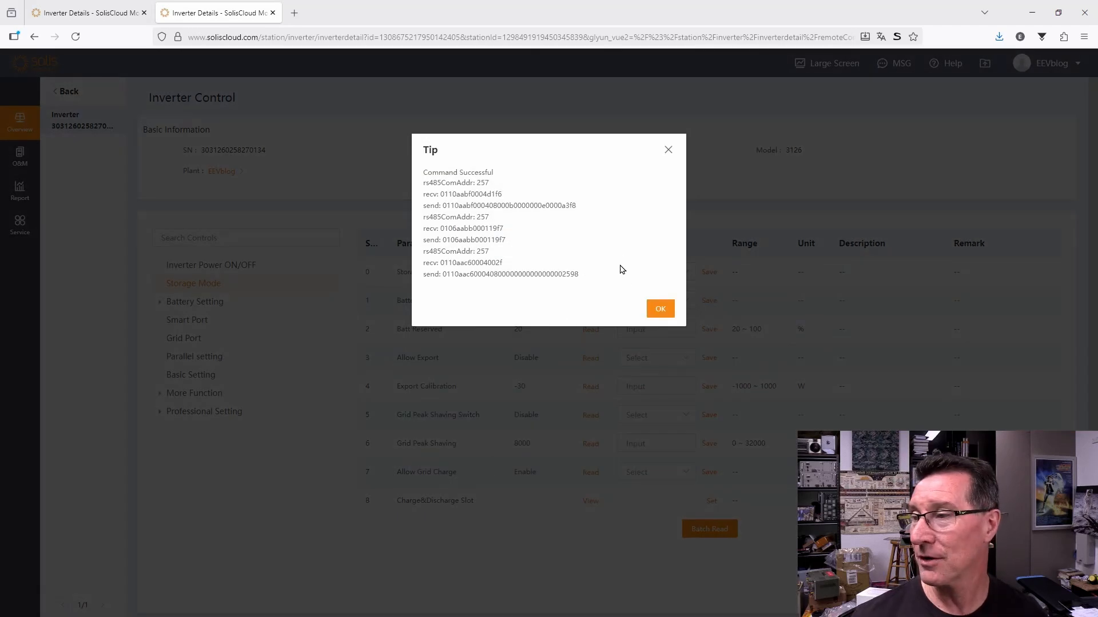
mouse_move(413, 185)
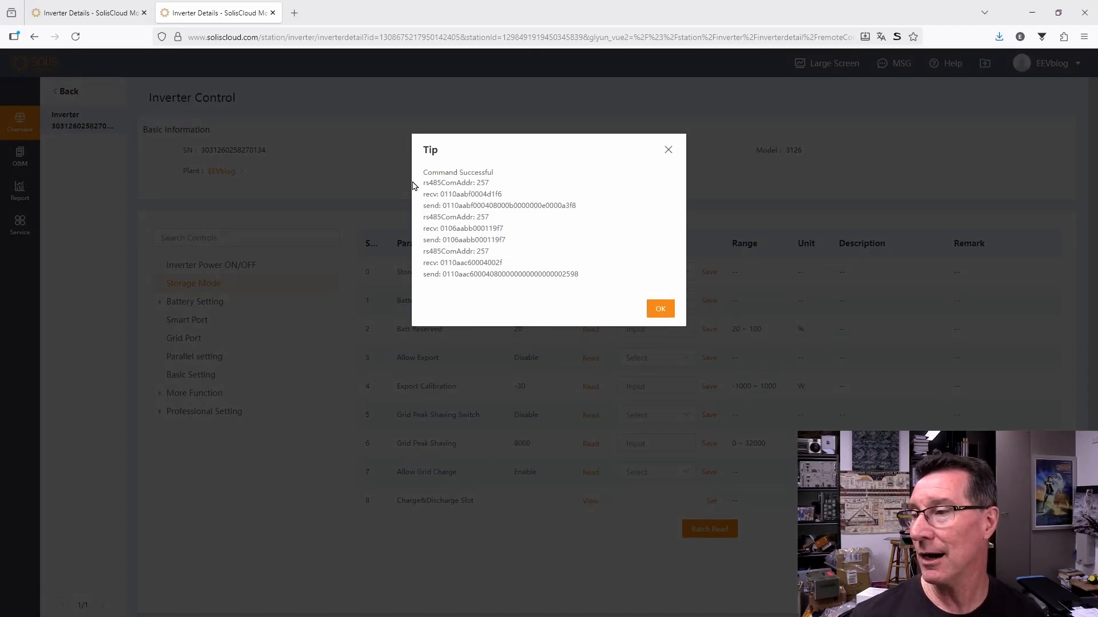
mouse_move(739, 197)
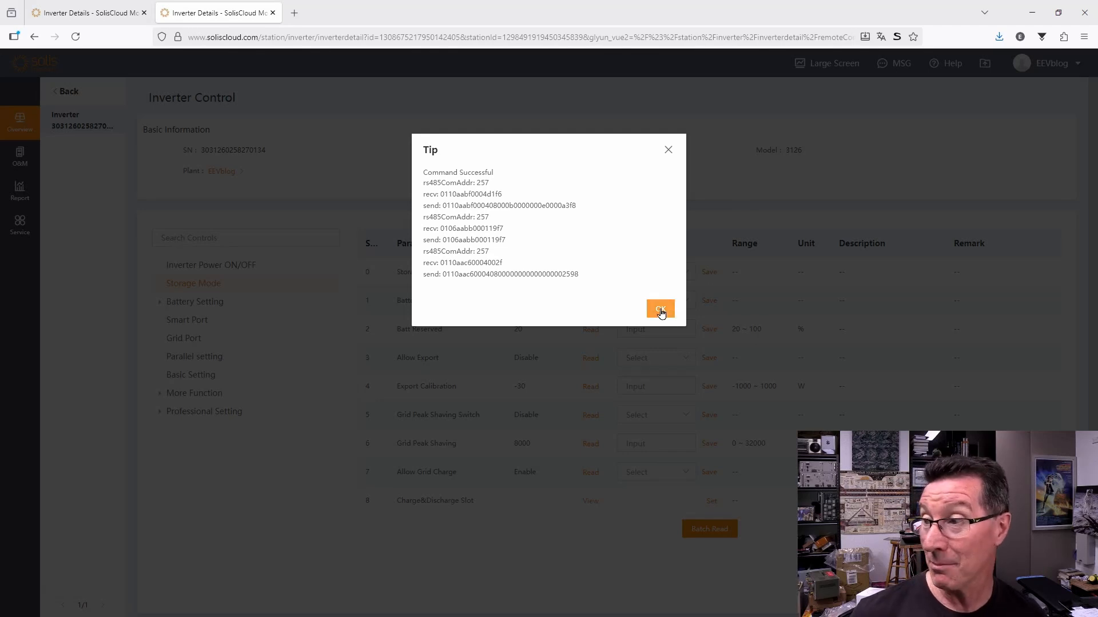
mouse_move(452, 209)
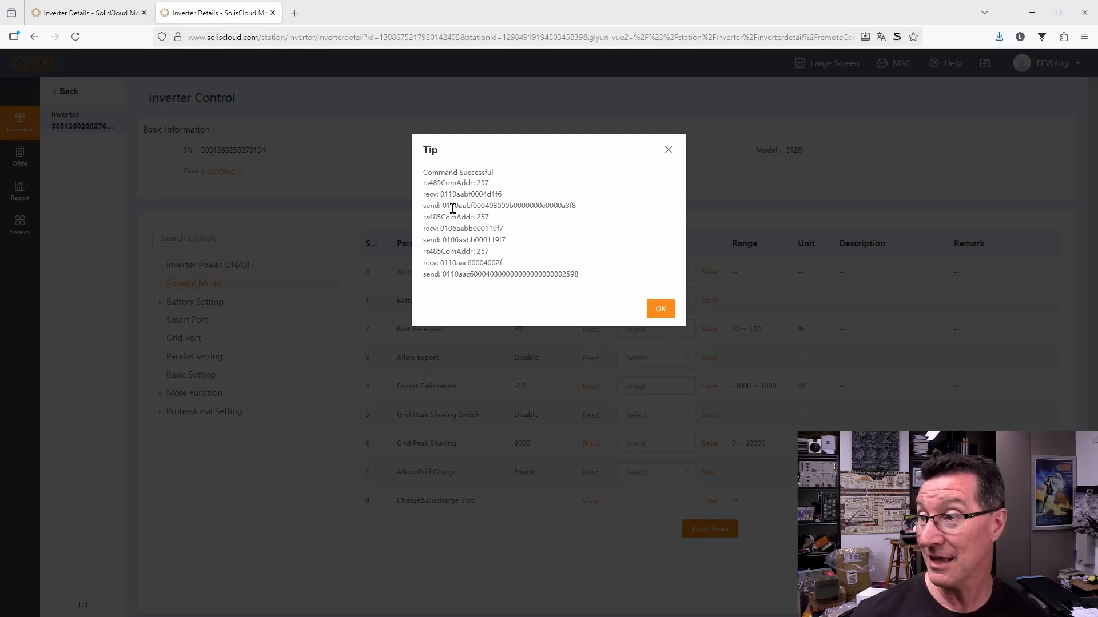
mouse_move(554, 274)
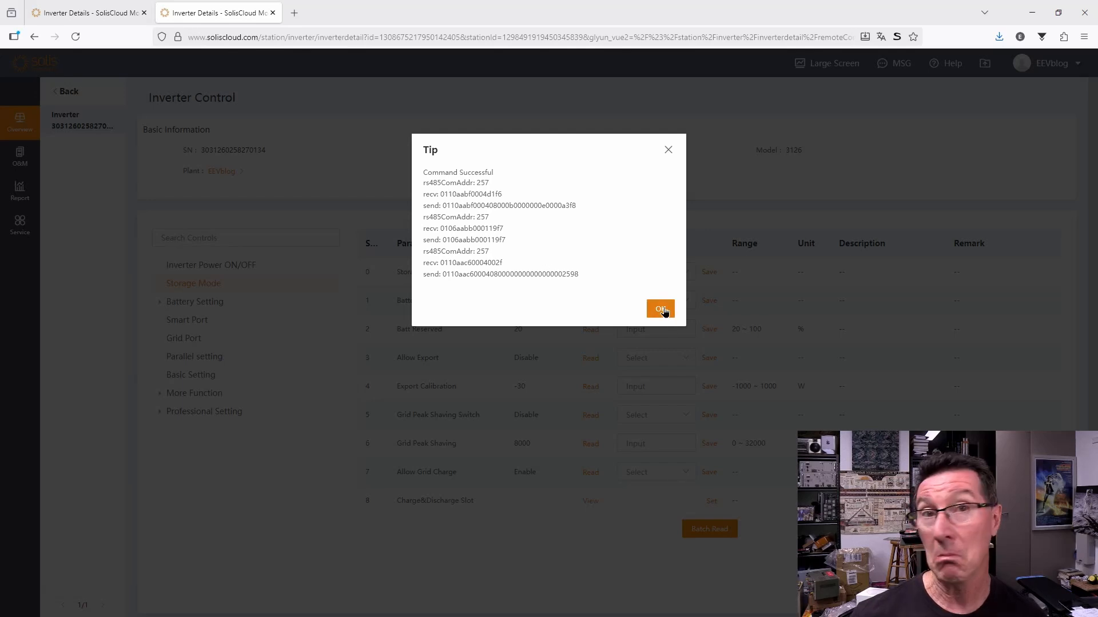
left_click(658, 309)
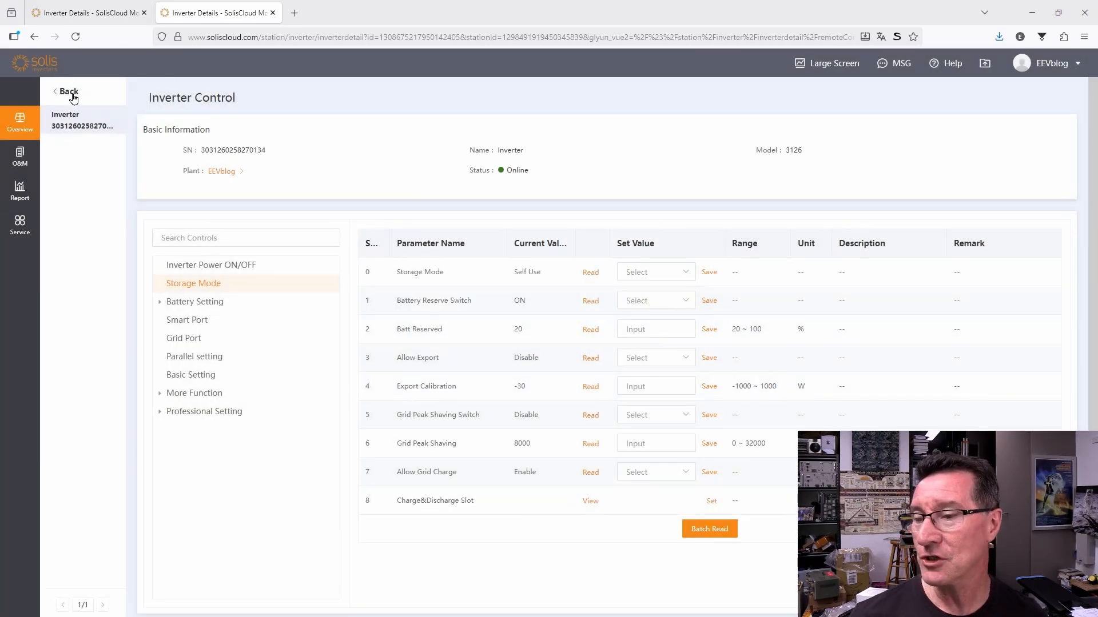
- Go back from Inverter Control to the inverter's live power-flow overview
left_click(67, 91)
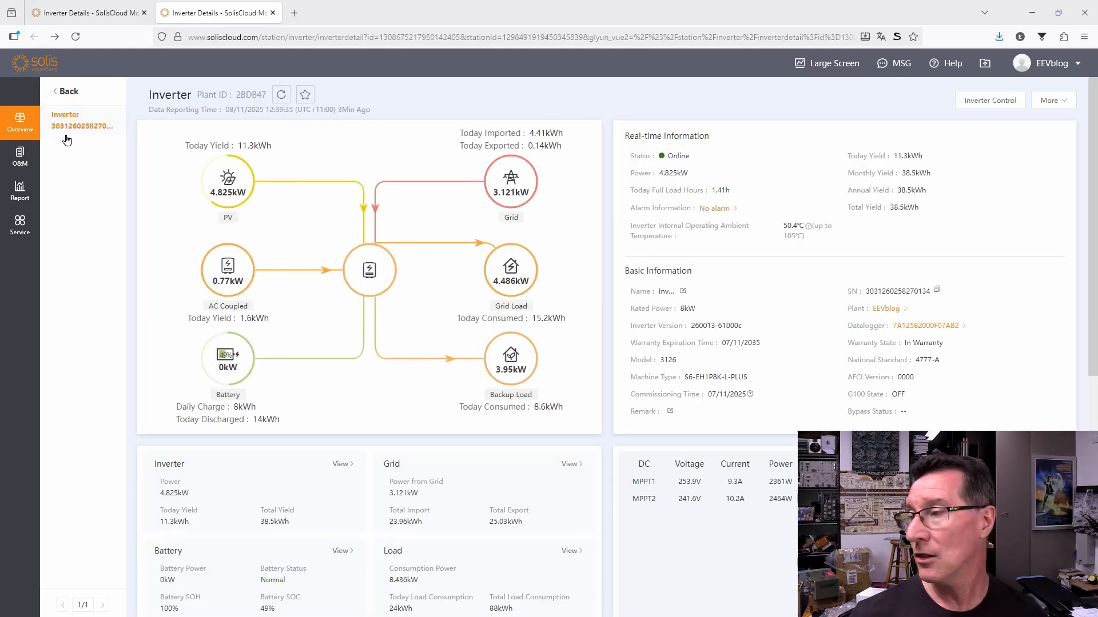
mouse_move(434, 308)
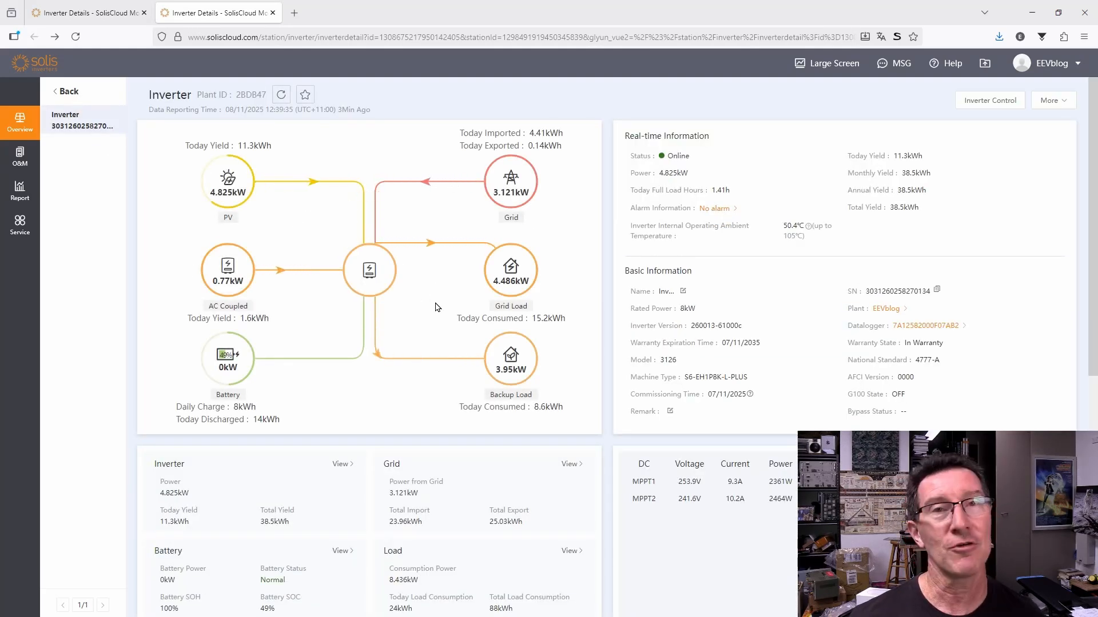
mouse_move(411, 413)
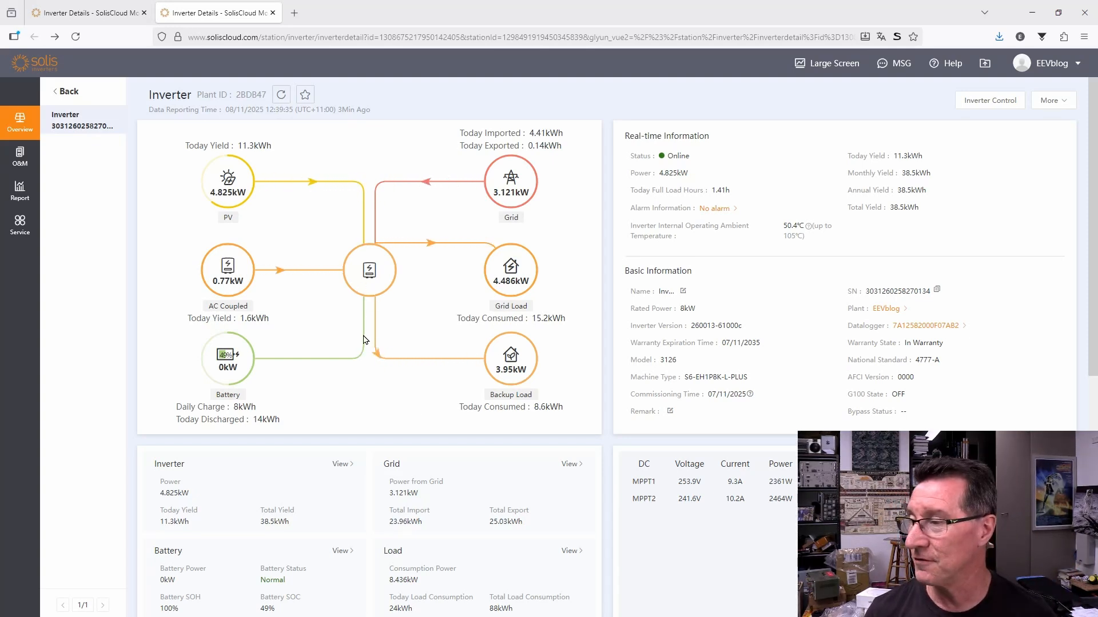
mouse_move(334, 347)
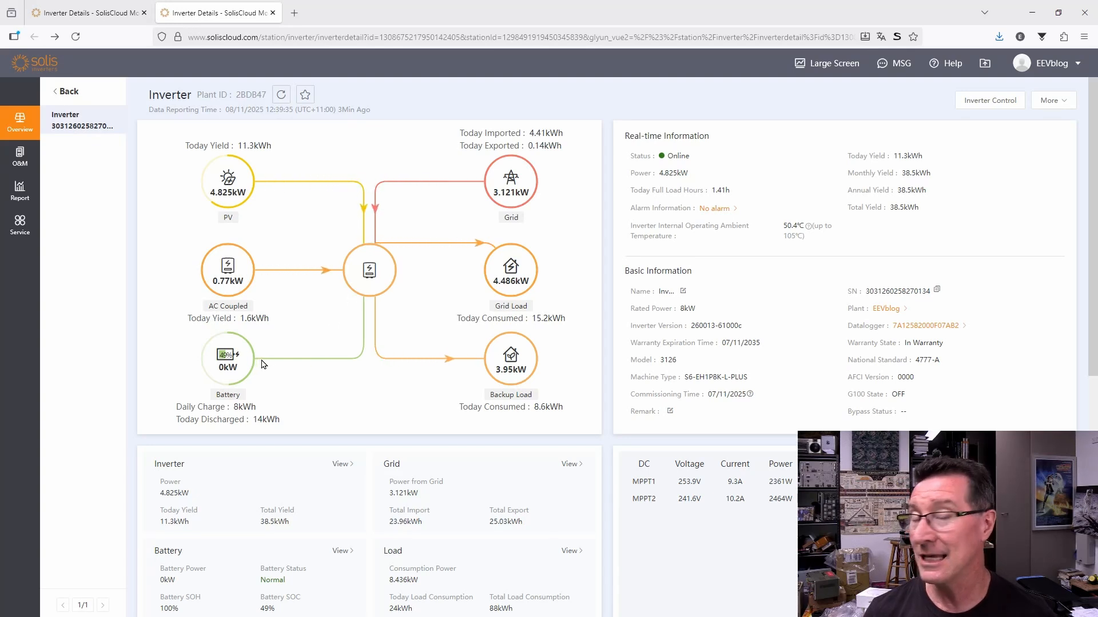
mouse_move(380, 287)
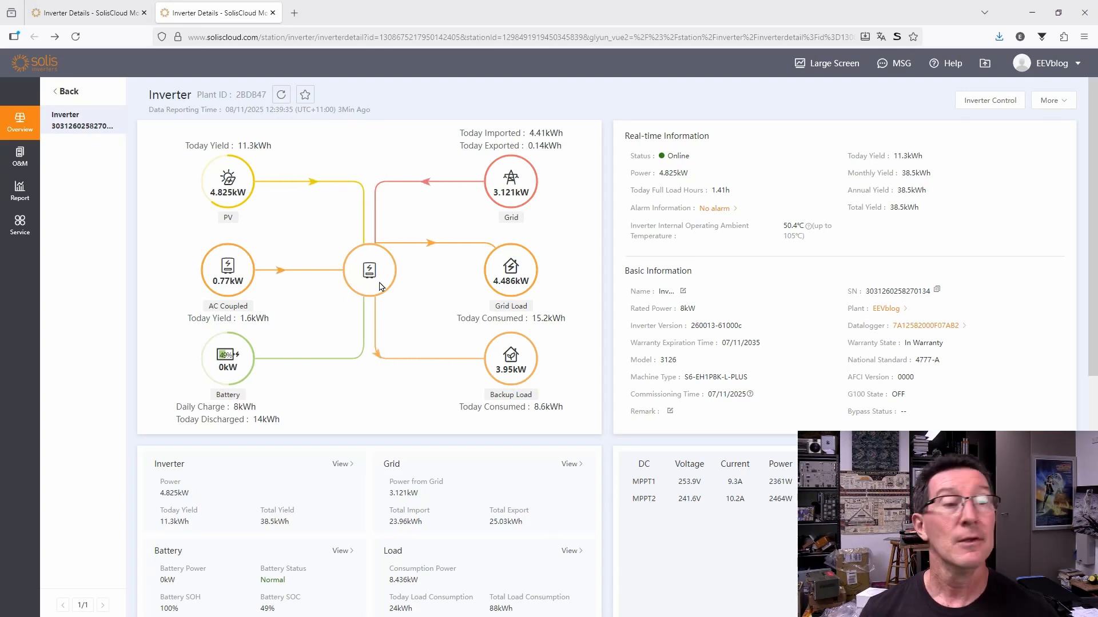
mouse_move(546, 227)
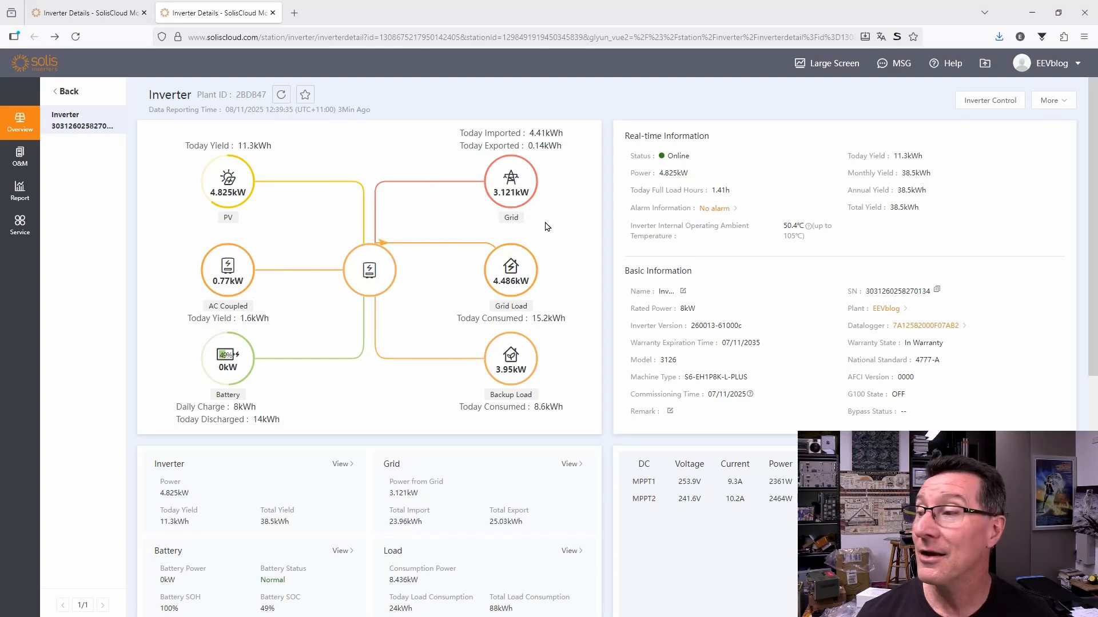
mouse_move(915, 233)
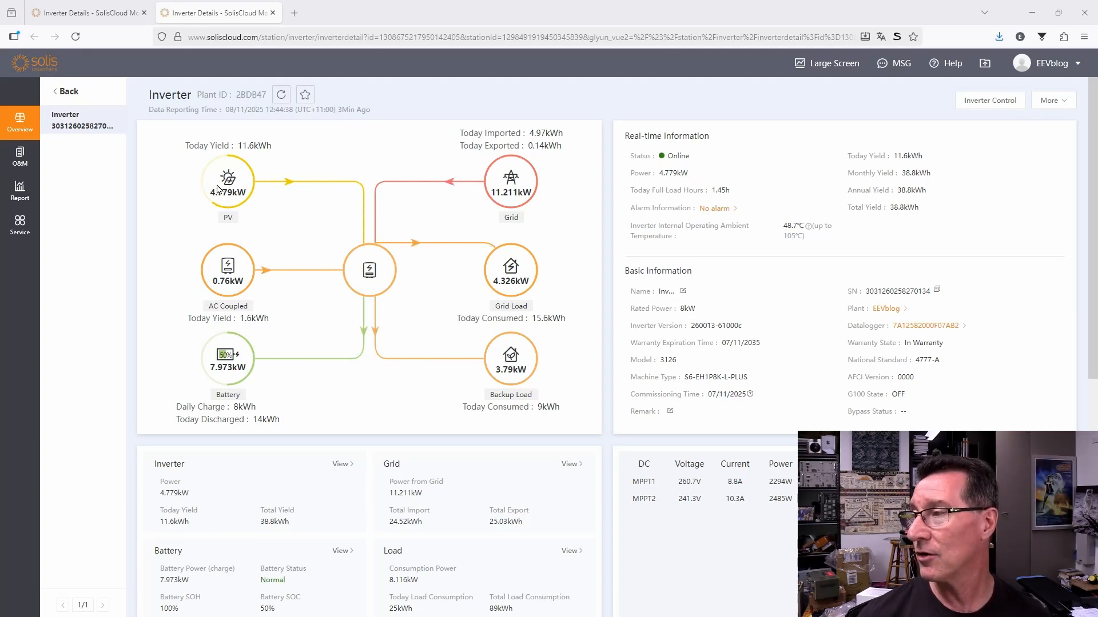
mouse_move(244, 275)
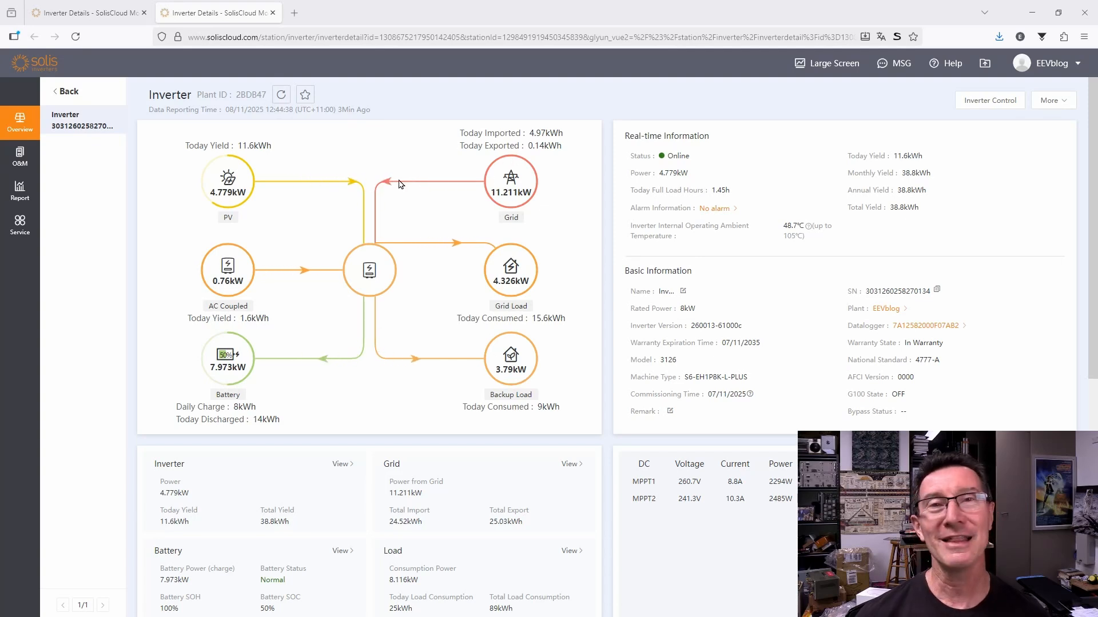
mouse_move(379, 196)
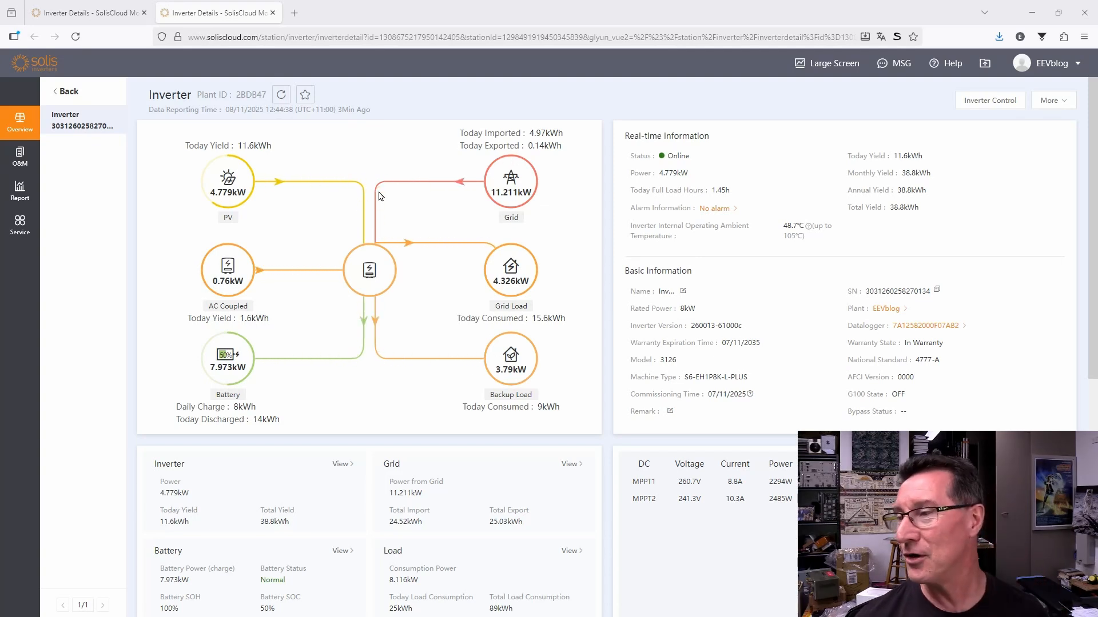
mouse_move(371, 217)
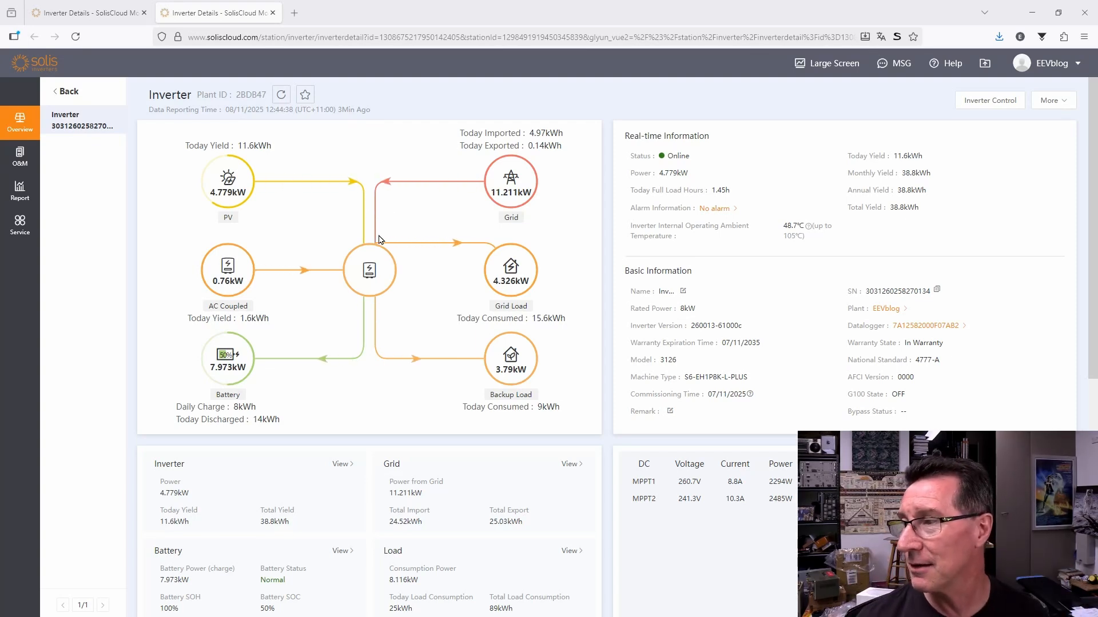
mouse_move(408, 305)
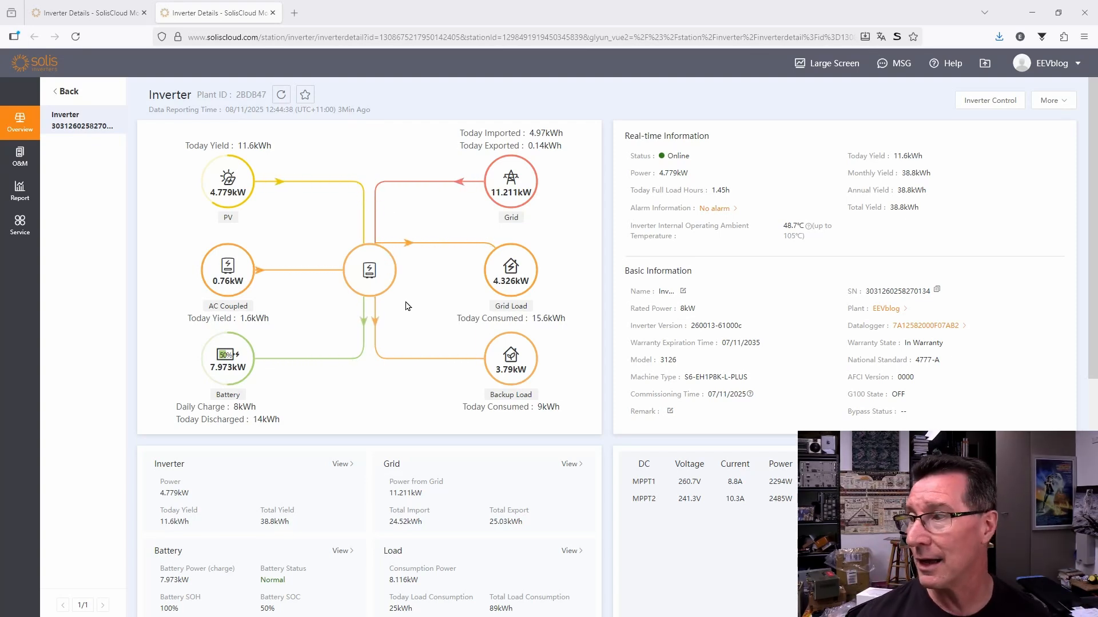
mouse_move(286, 360)
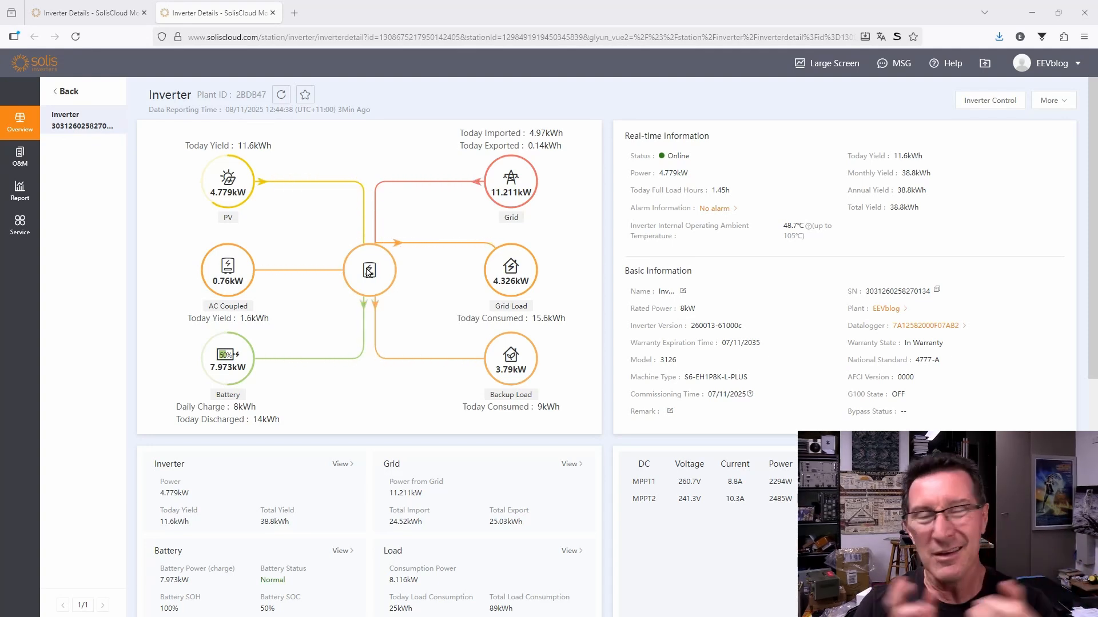
mouse_move(599, 280)
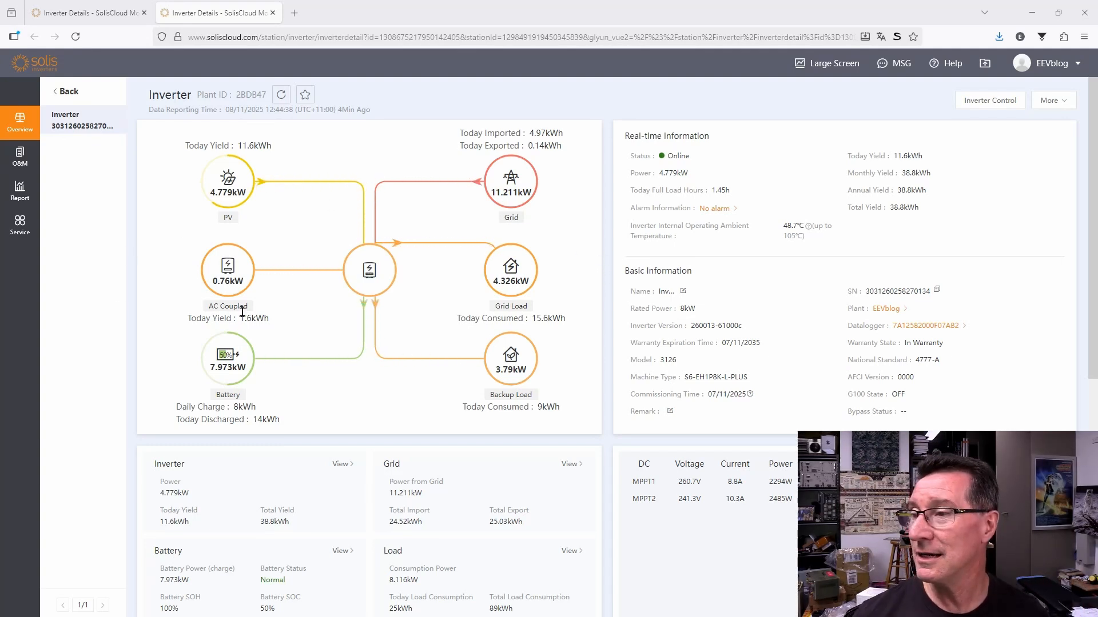
mouse_move(244, 243)
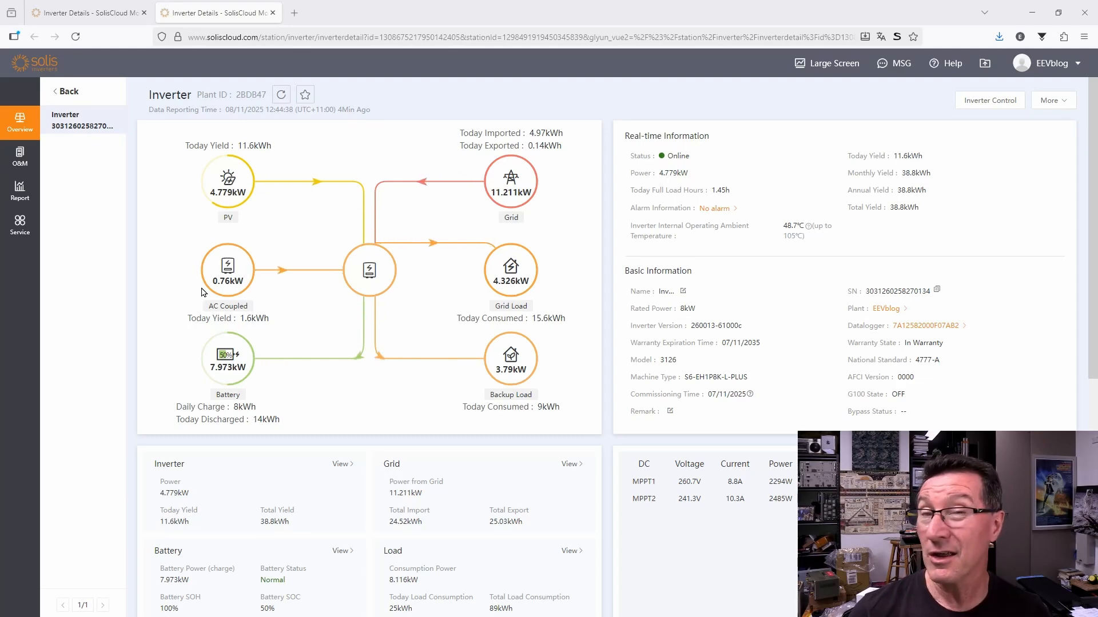
- Refresh the inverter readings and scroll to confirm battery charging at 8.02 kW
left_click(280, 94)
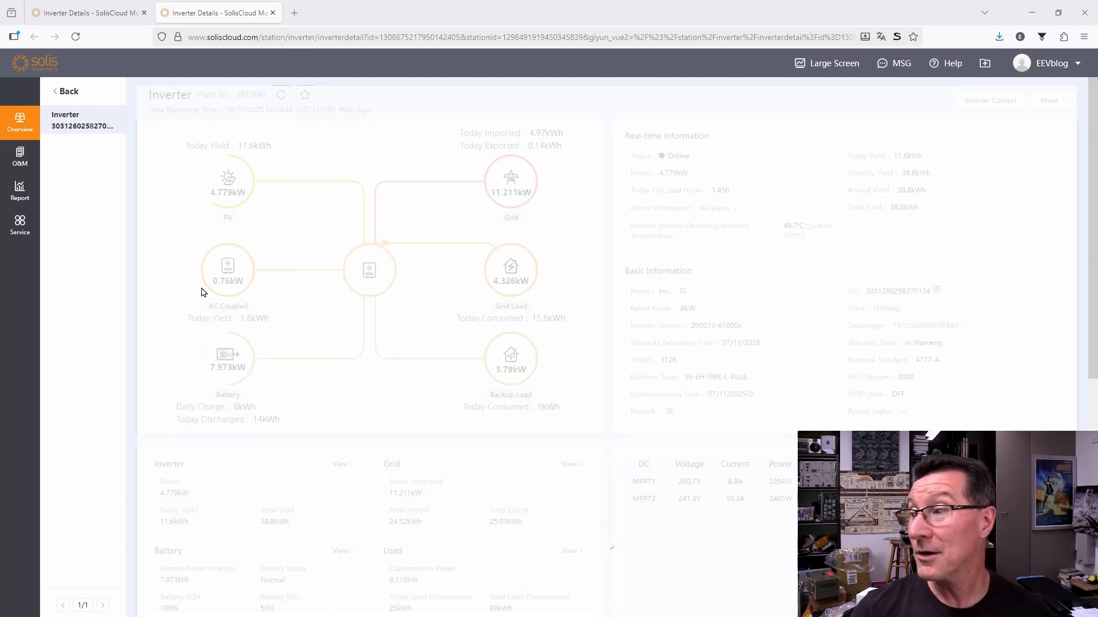
left_click(280, 91)
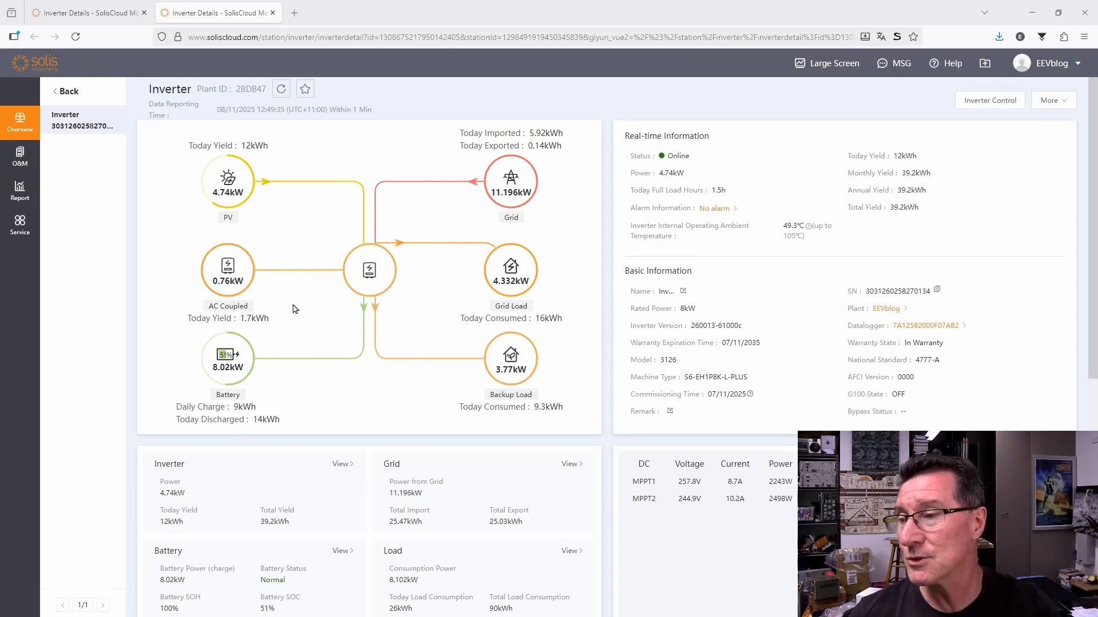
mouse_move(220, 130)
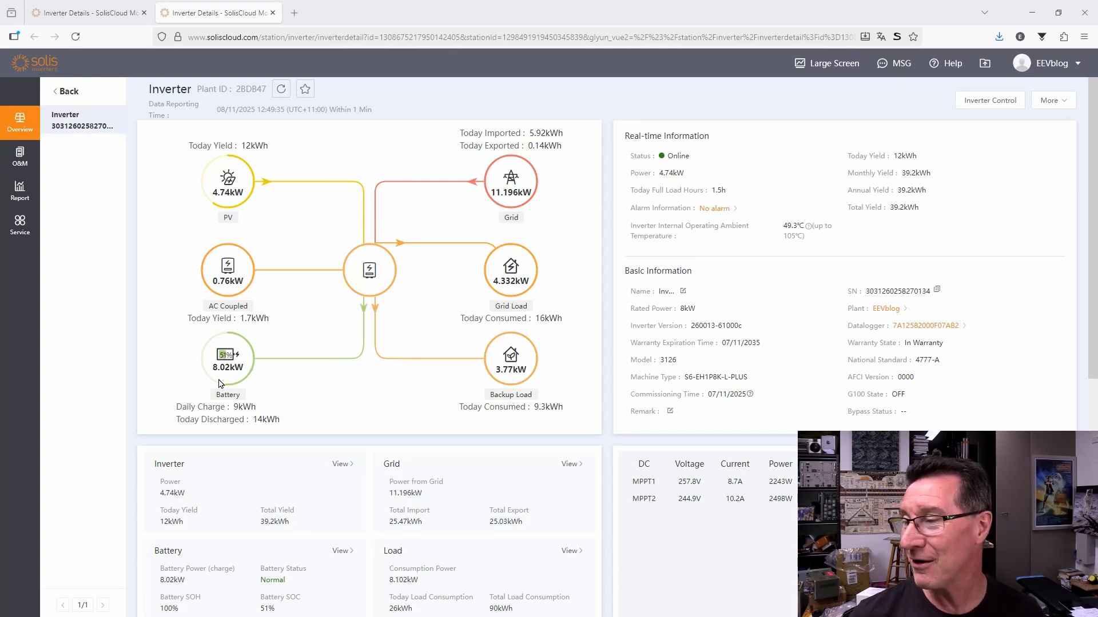
mouse_move(364, 325)
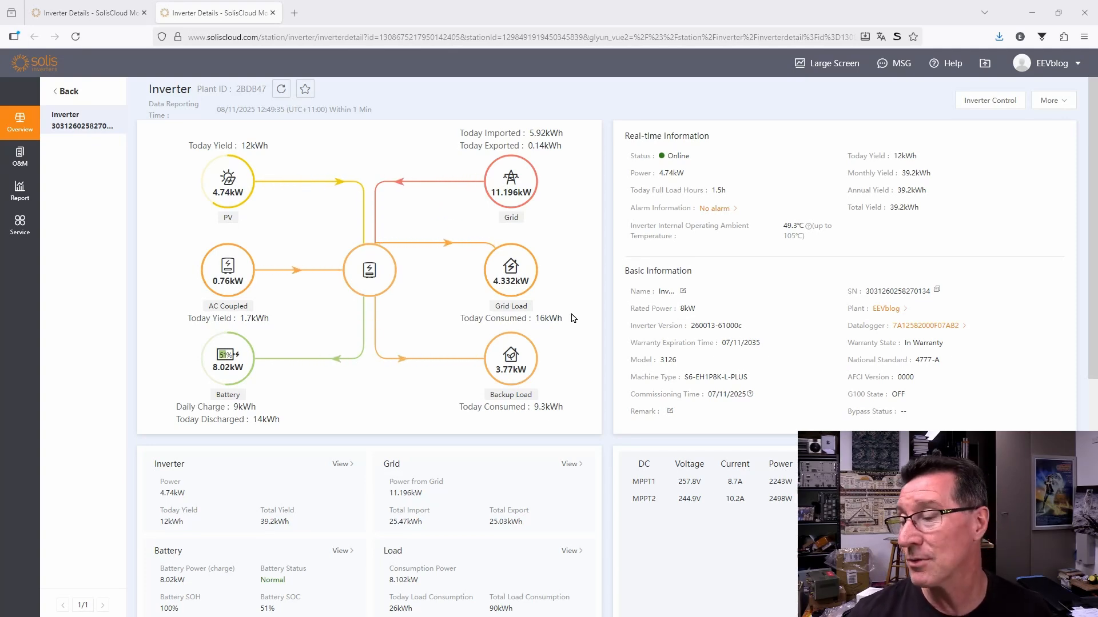
scroll("down", 3)
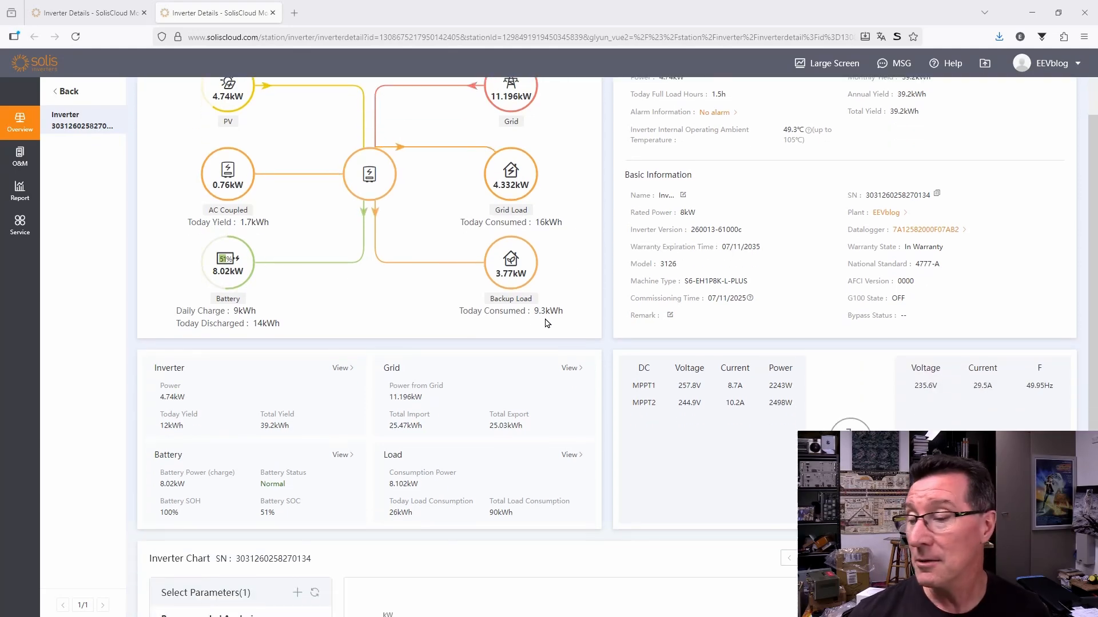
scroll("down", 3)
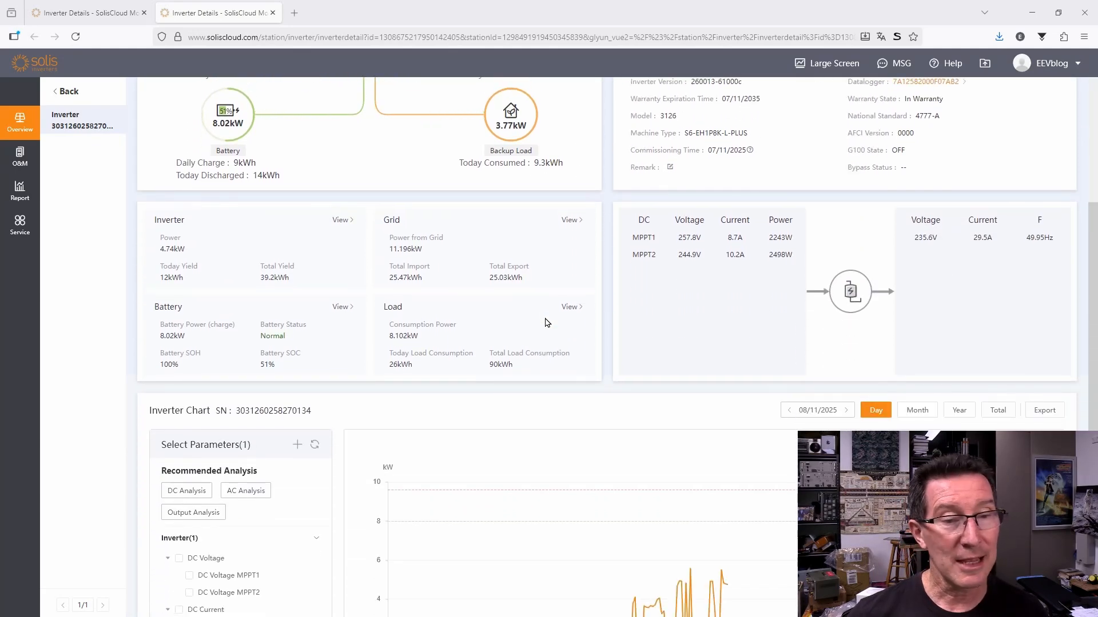
scroll("up", 3)
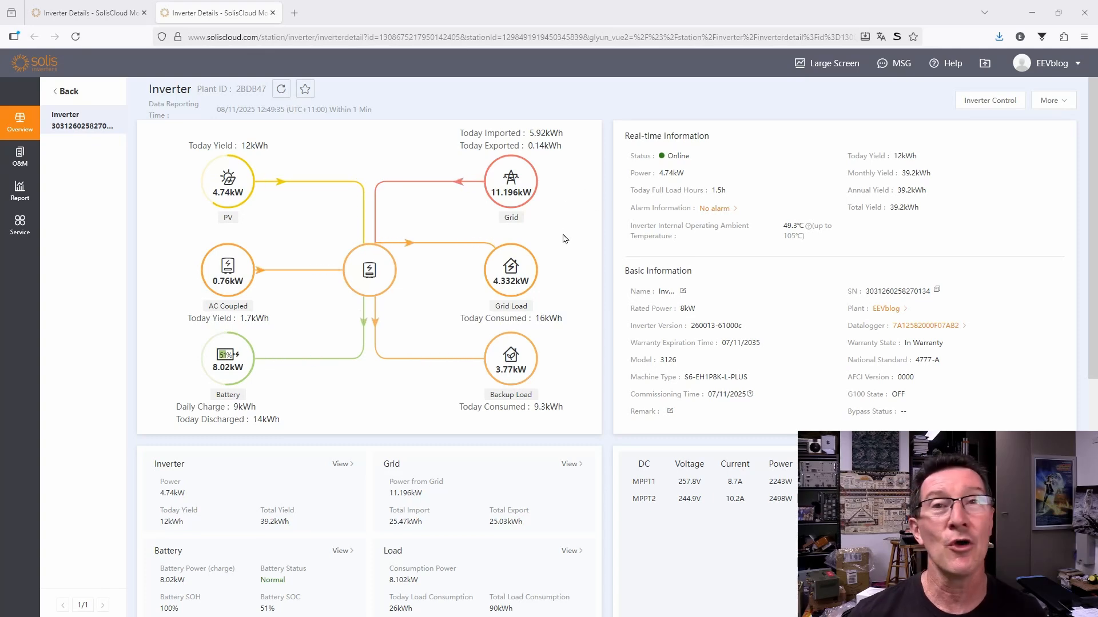
mouse_move(341, 290)
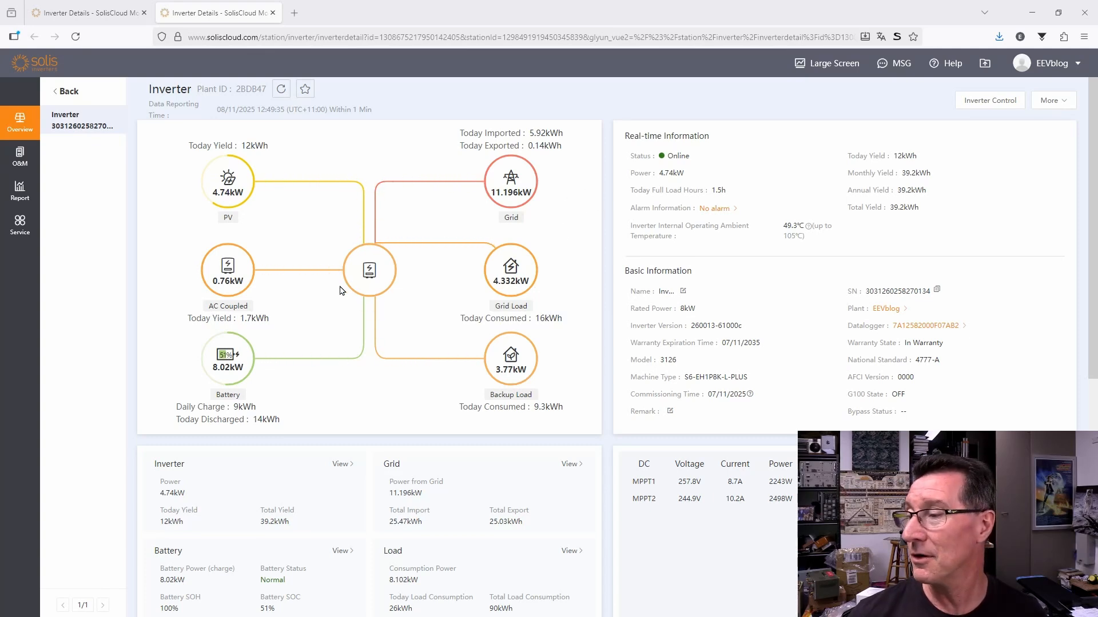